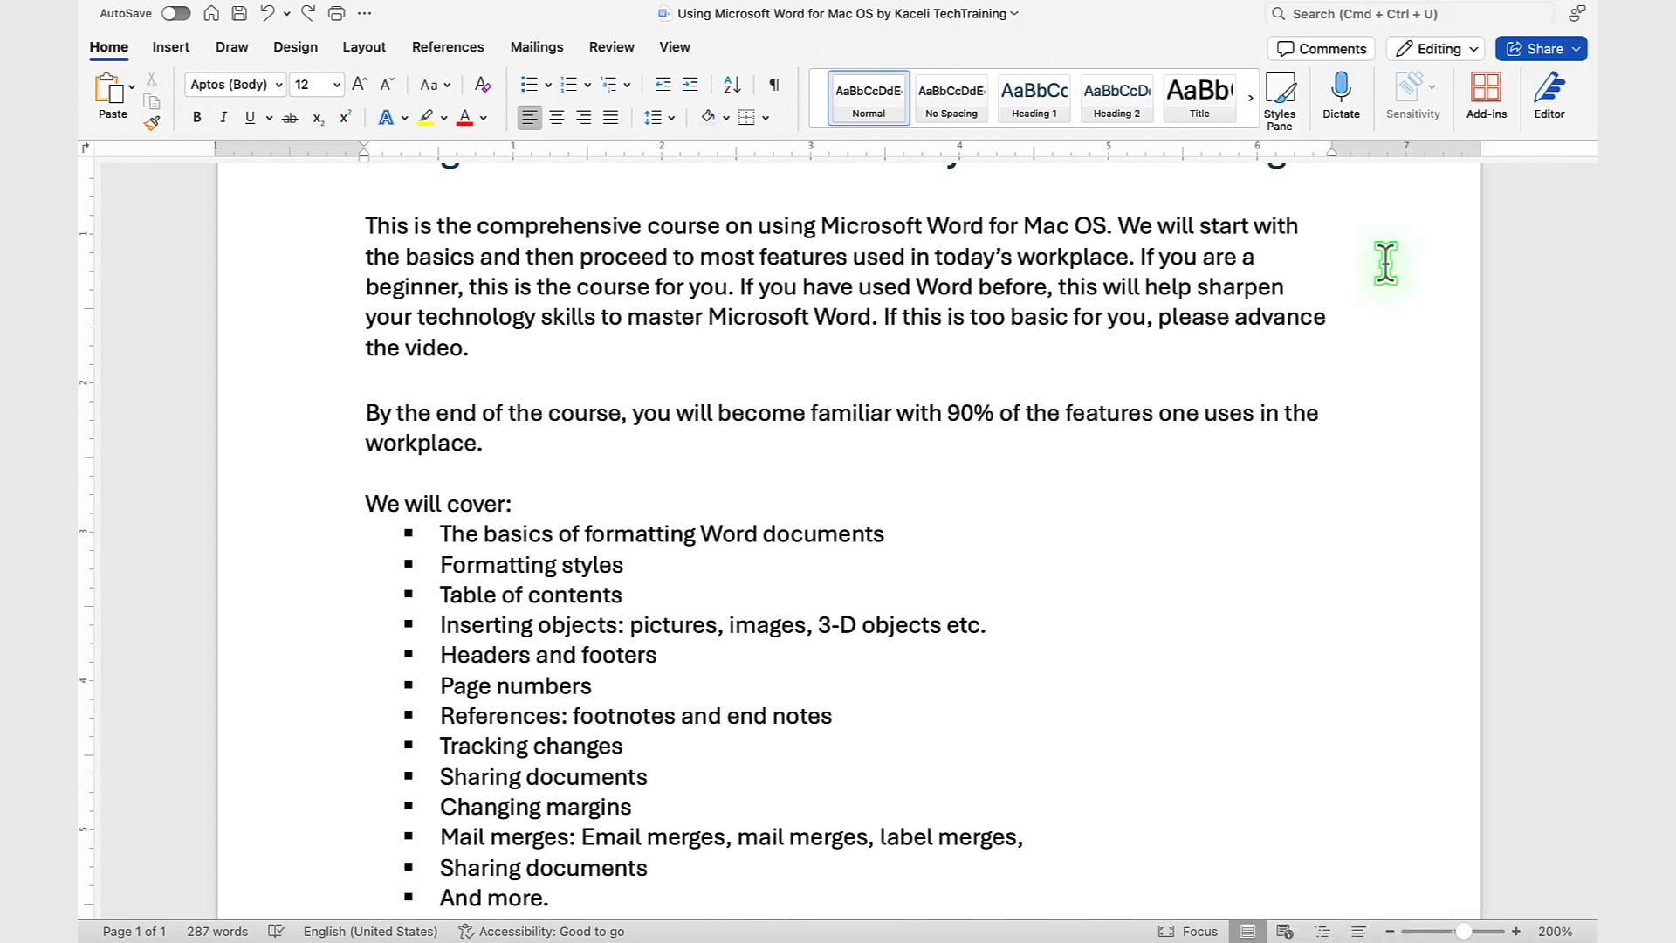
mouse_move(789, 247)
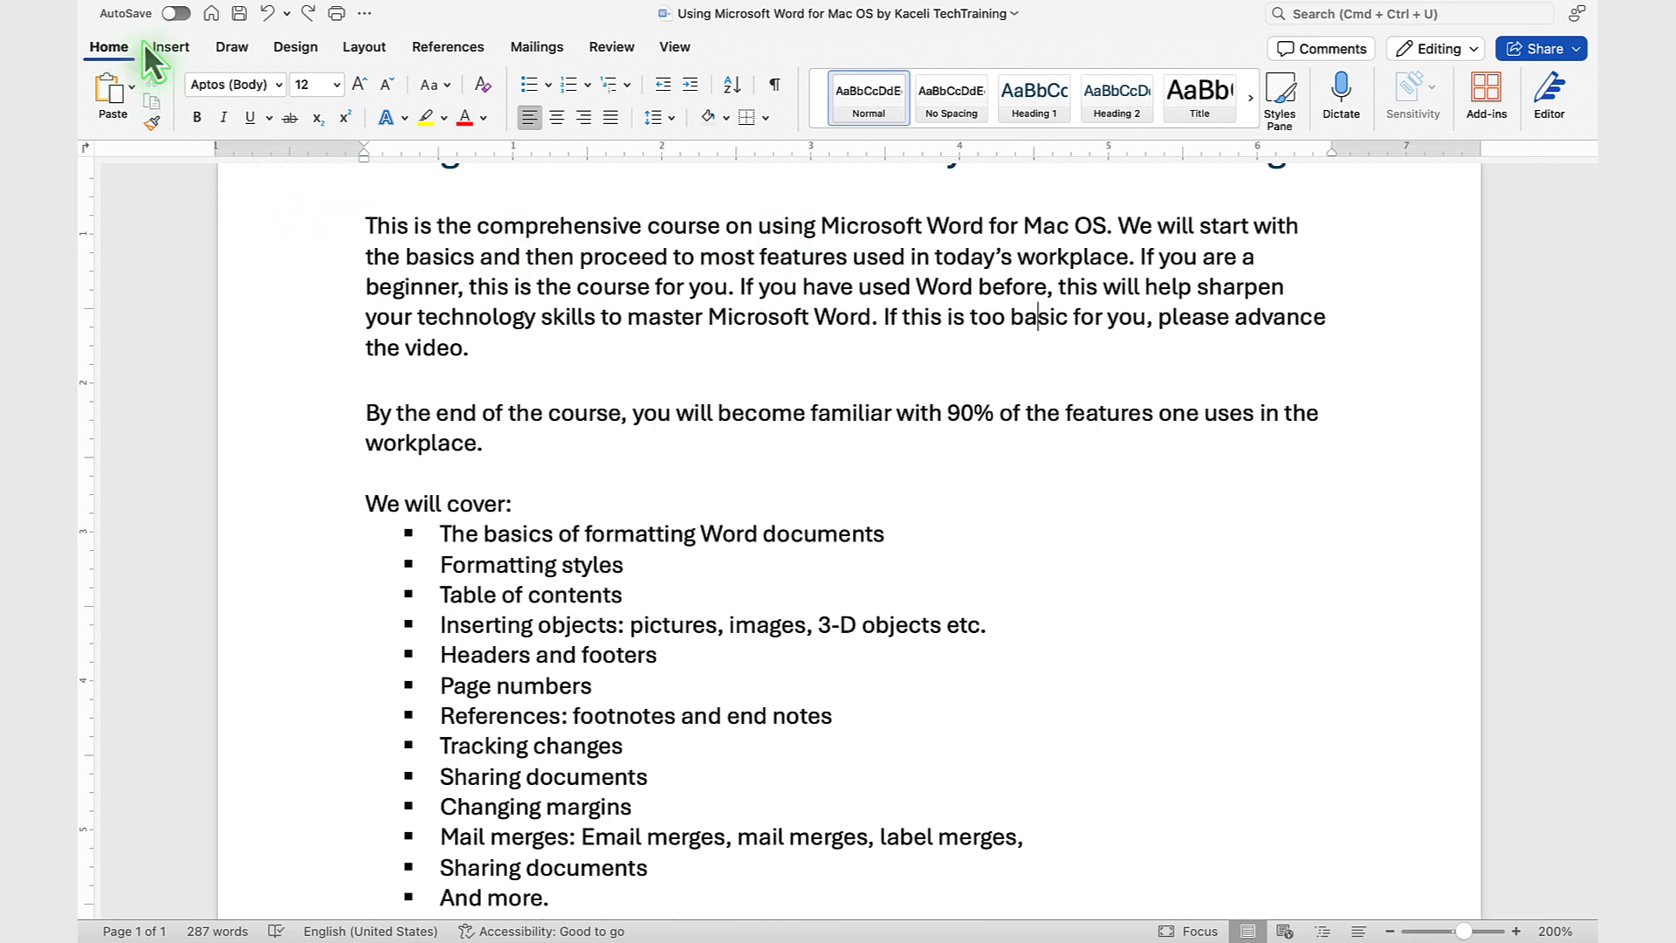
mouse_move(1536, 120)
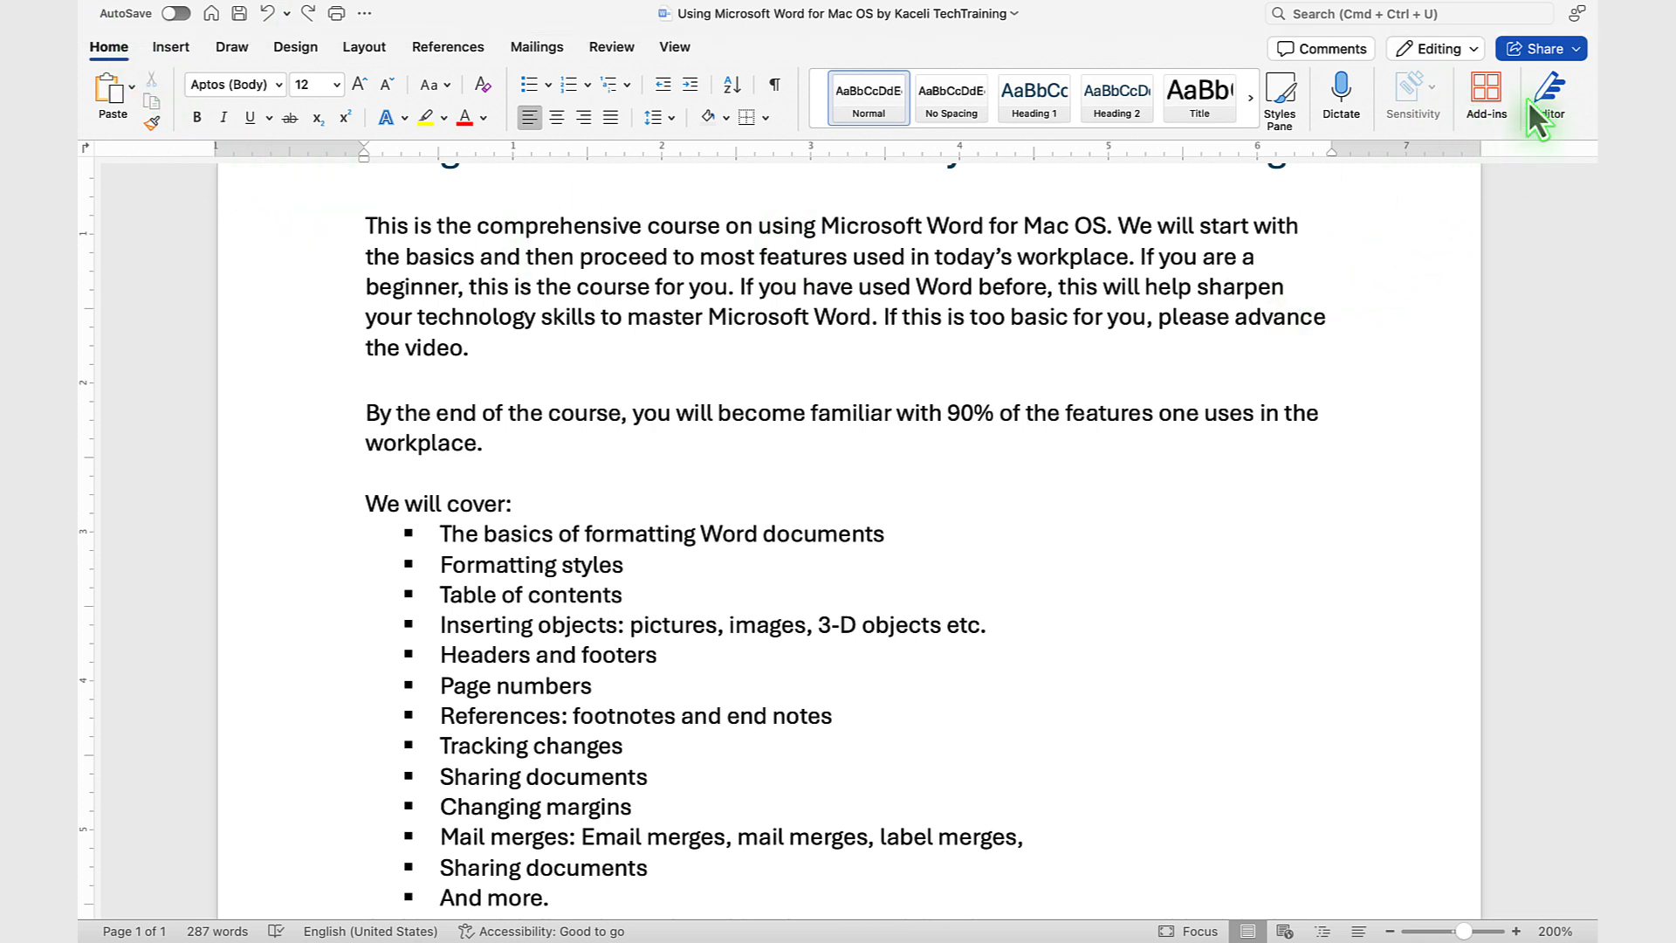
Upload a copy of the document to OneDrive, keeping Copy rather than Move.
click(1532, 49)
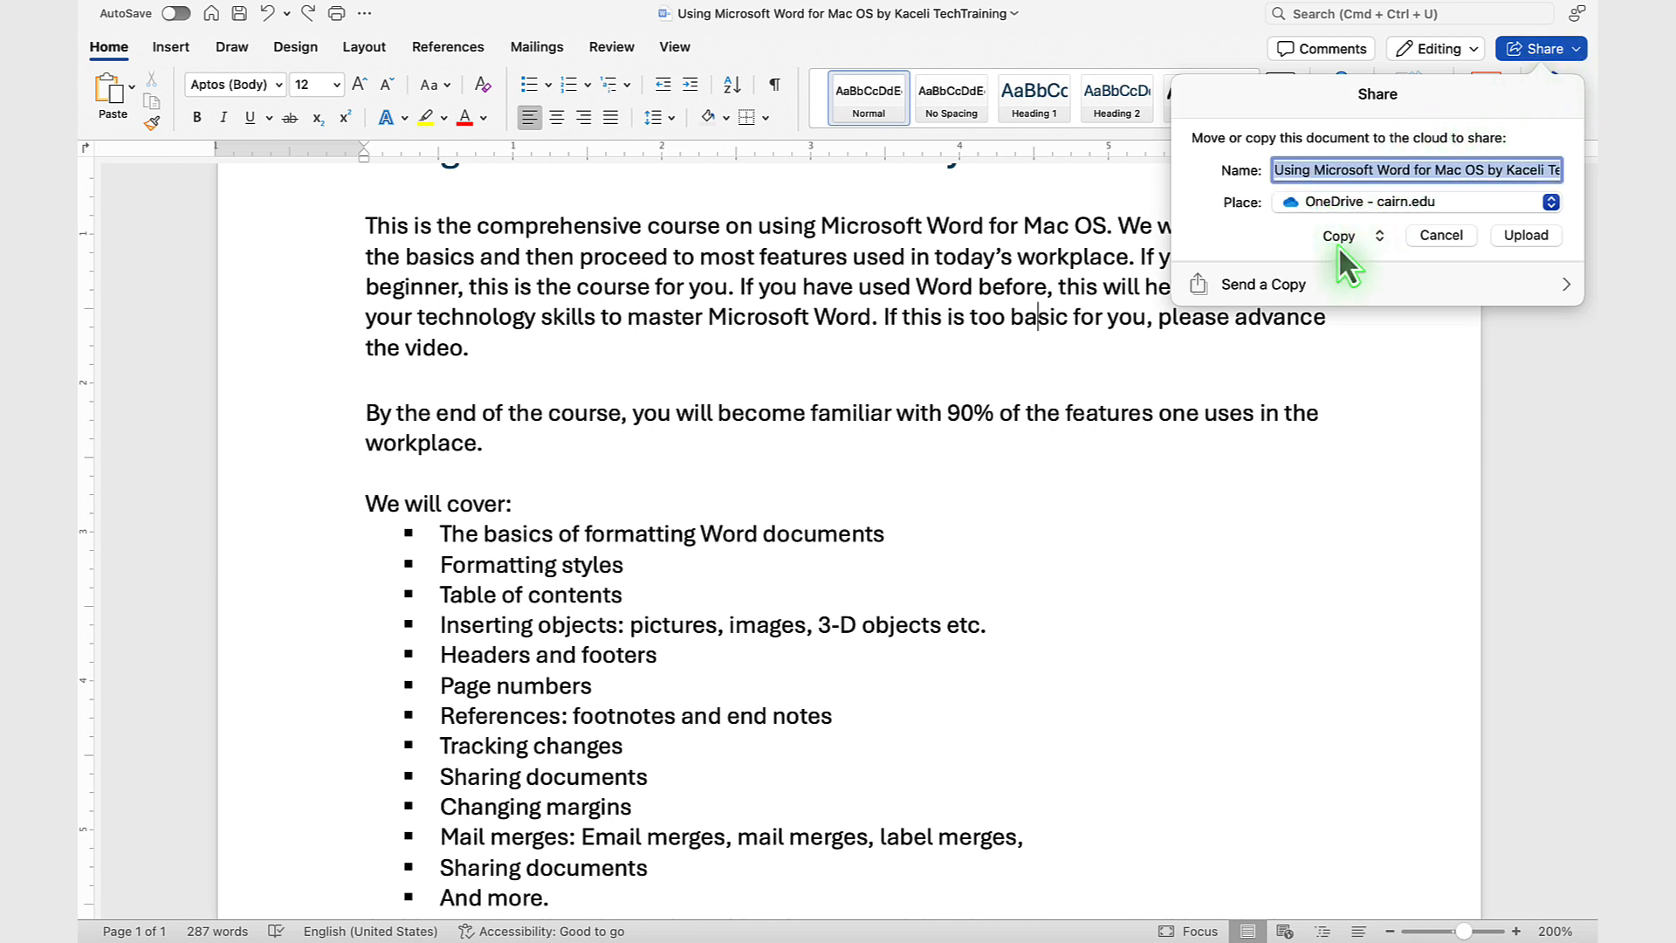
mouse_move(1358, 257)
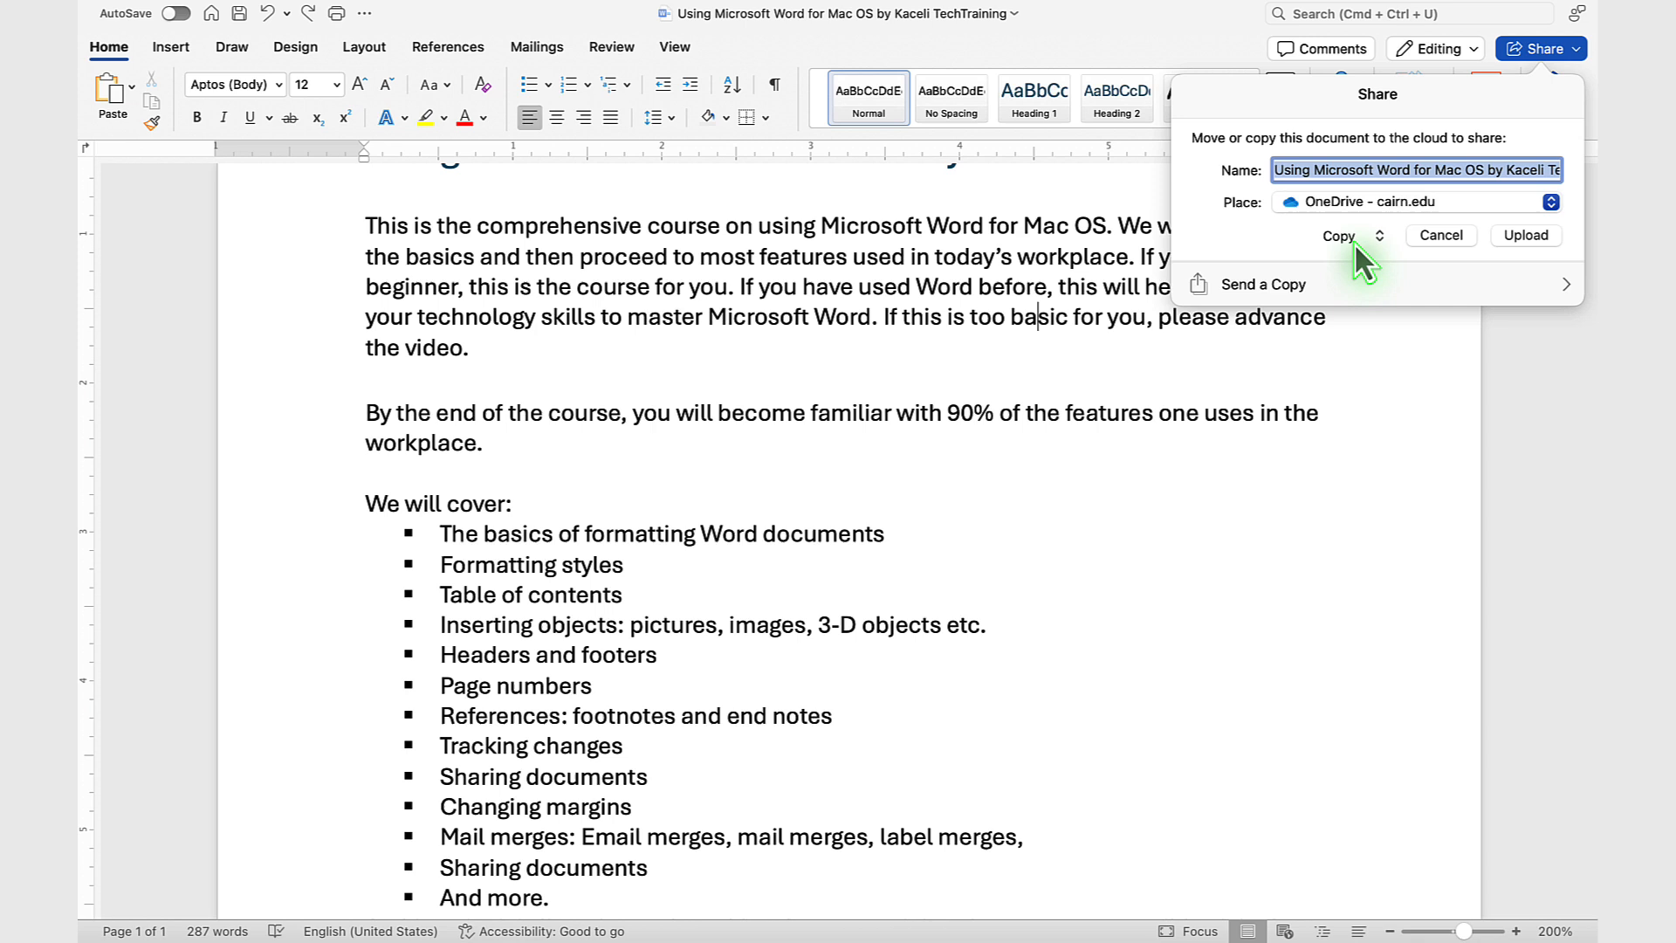
click(1339, 235)
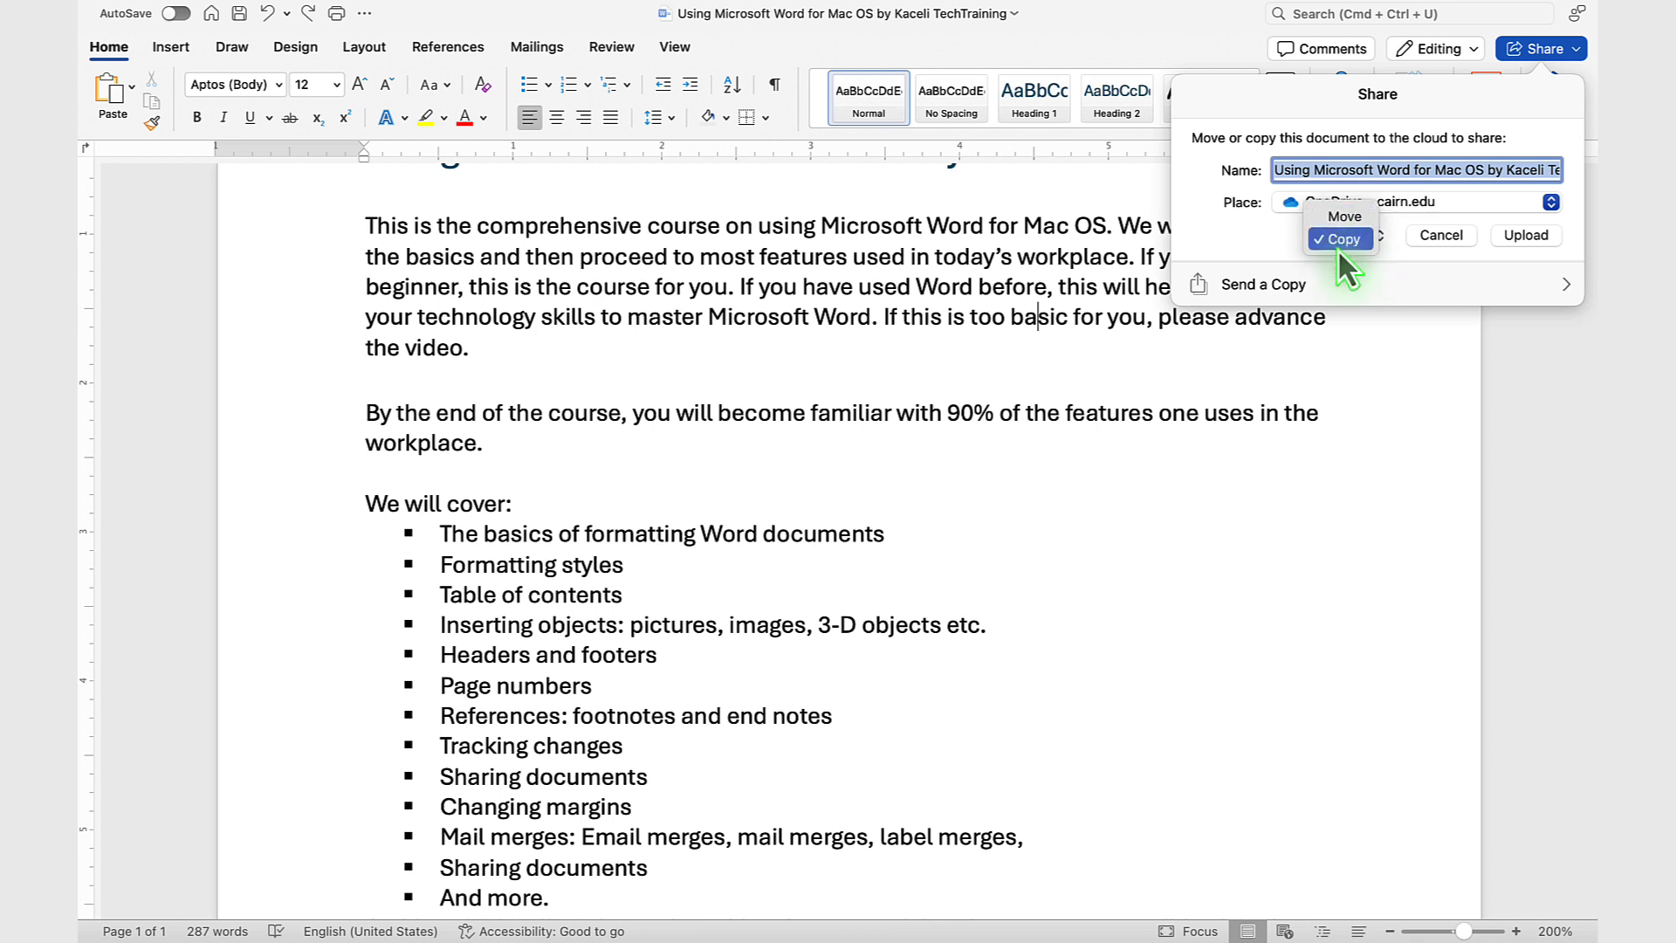
mouse_move(1299, 262)
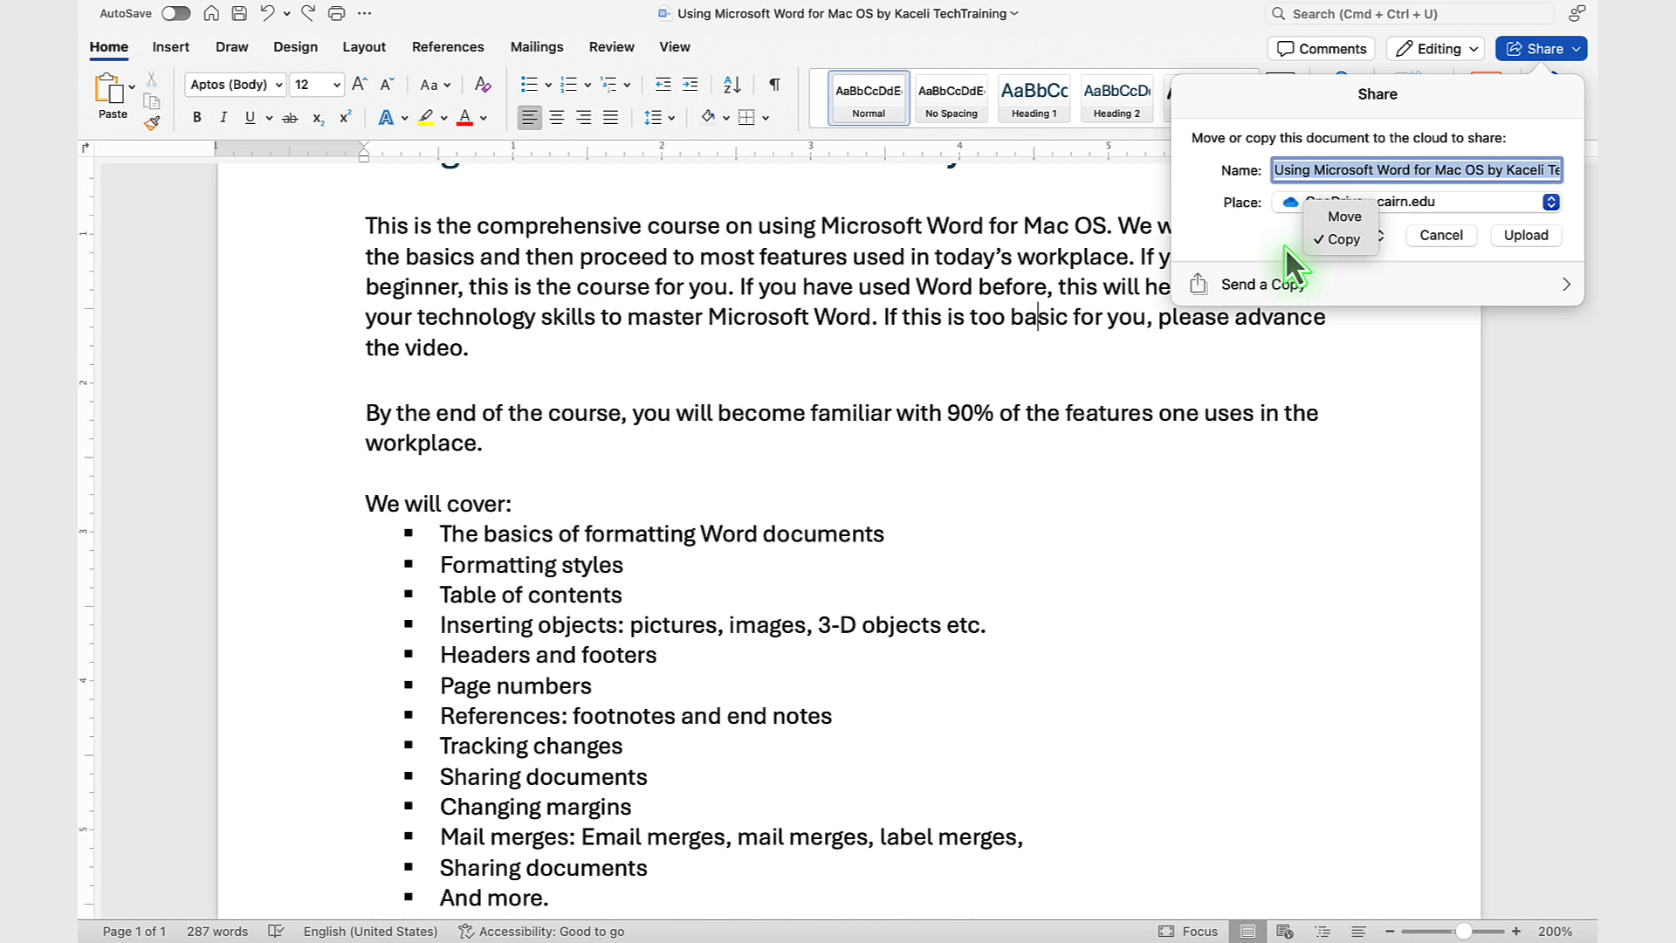
click(1341, 237)
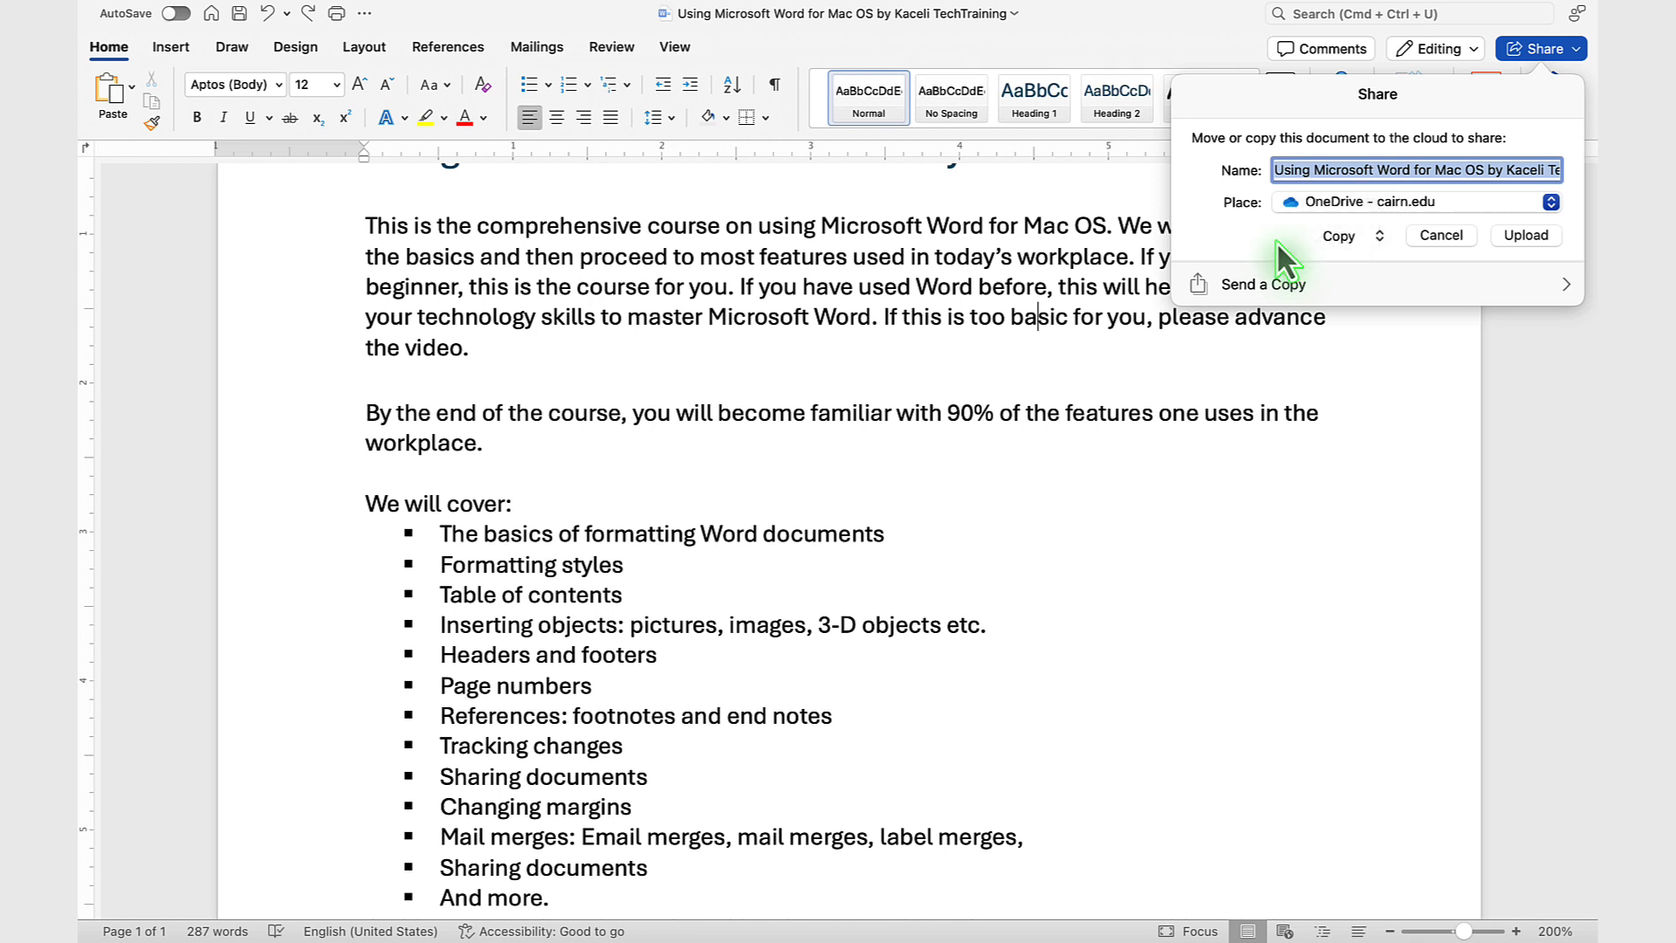
mouse_move(1527, 246)
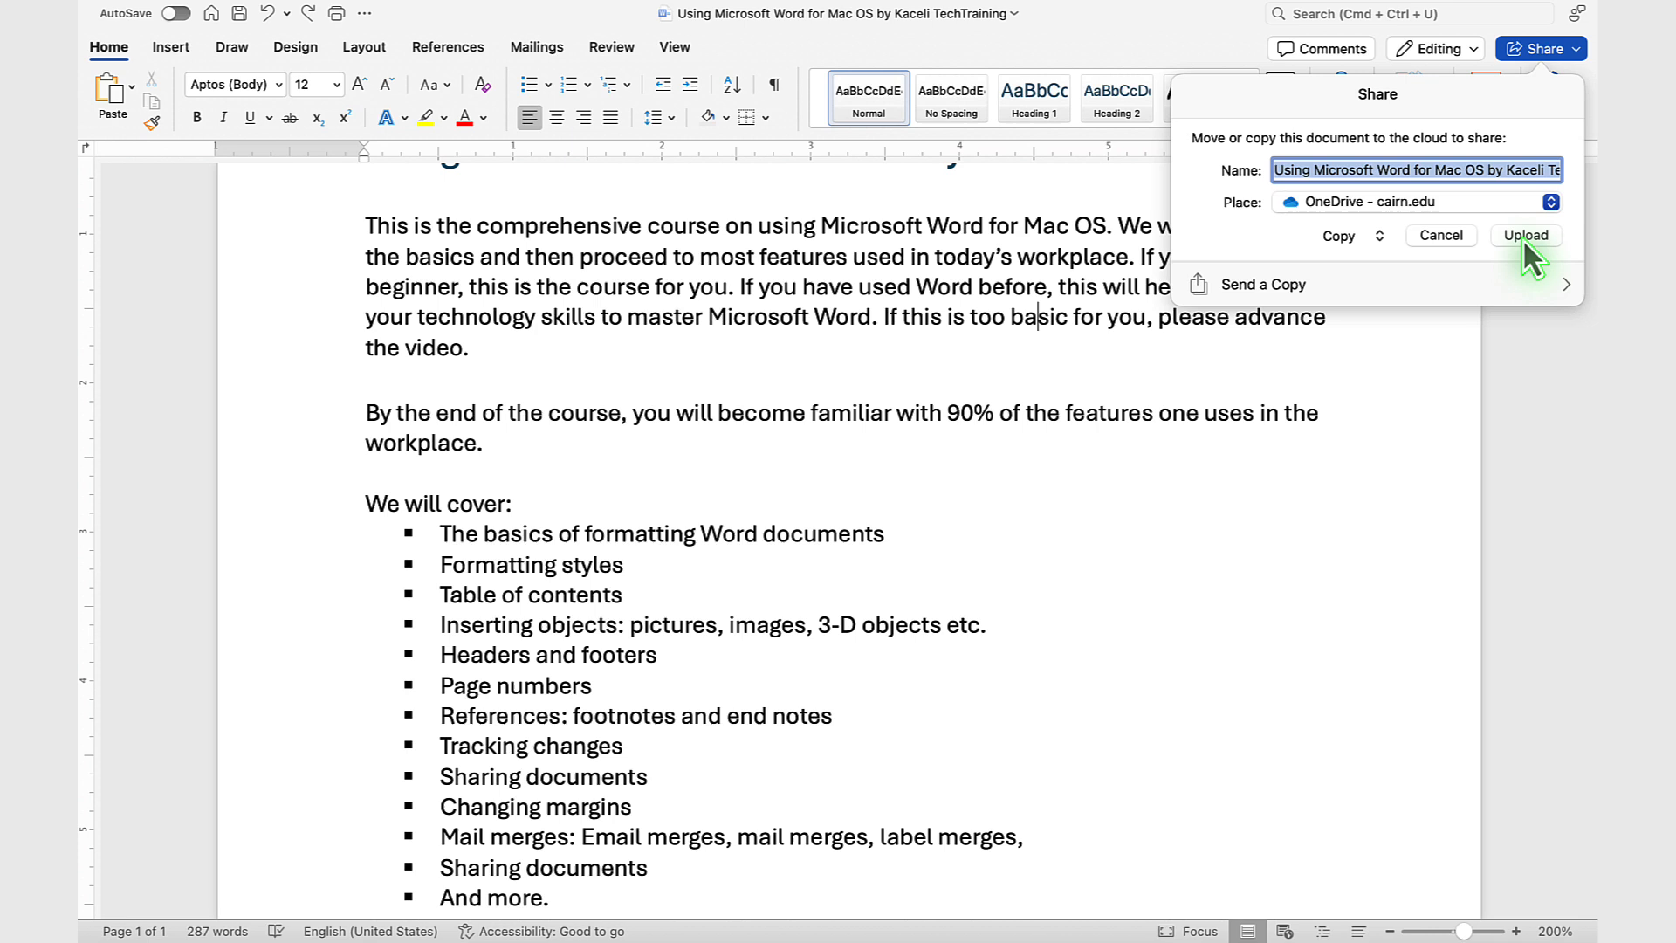
mouse_move(1288, 233)
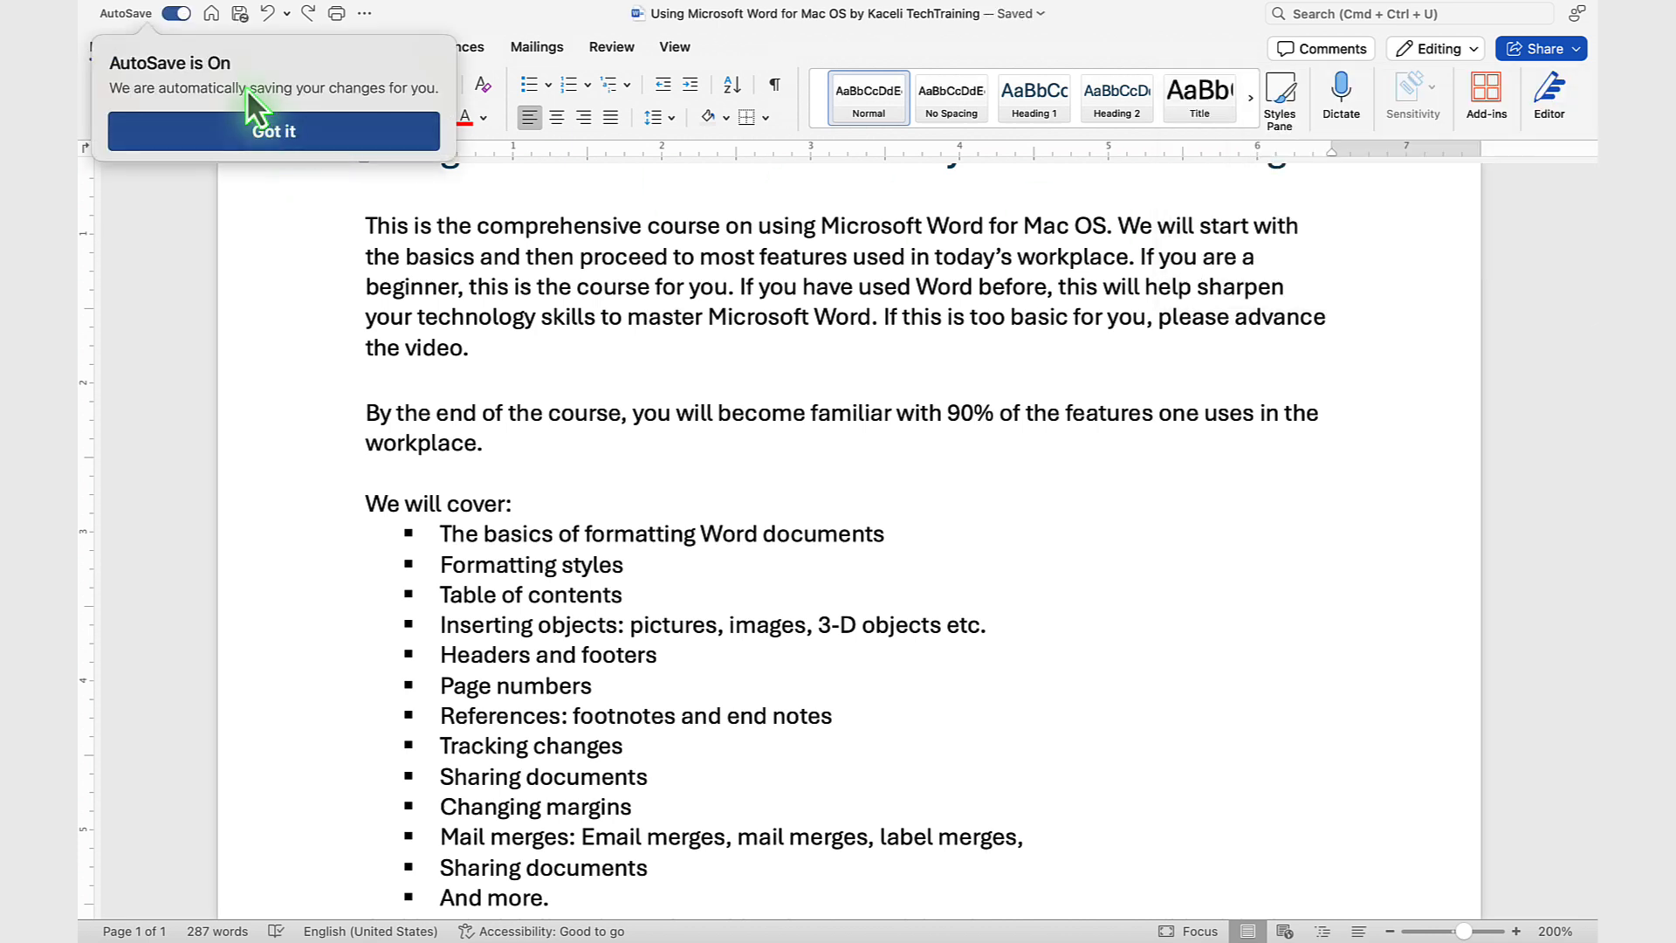
Acknowledge the AutoSave is On notice and bring up the Share dialog from the Share dropdown.
click(275, 131)
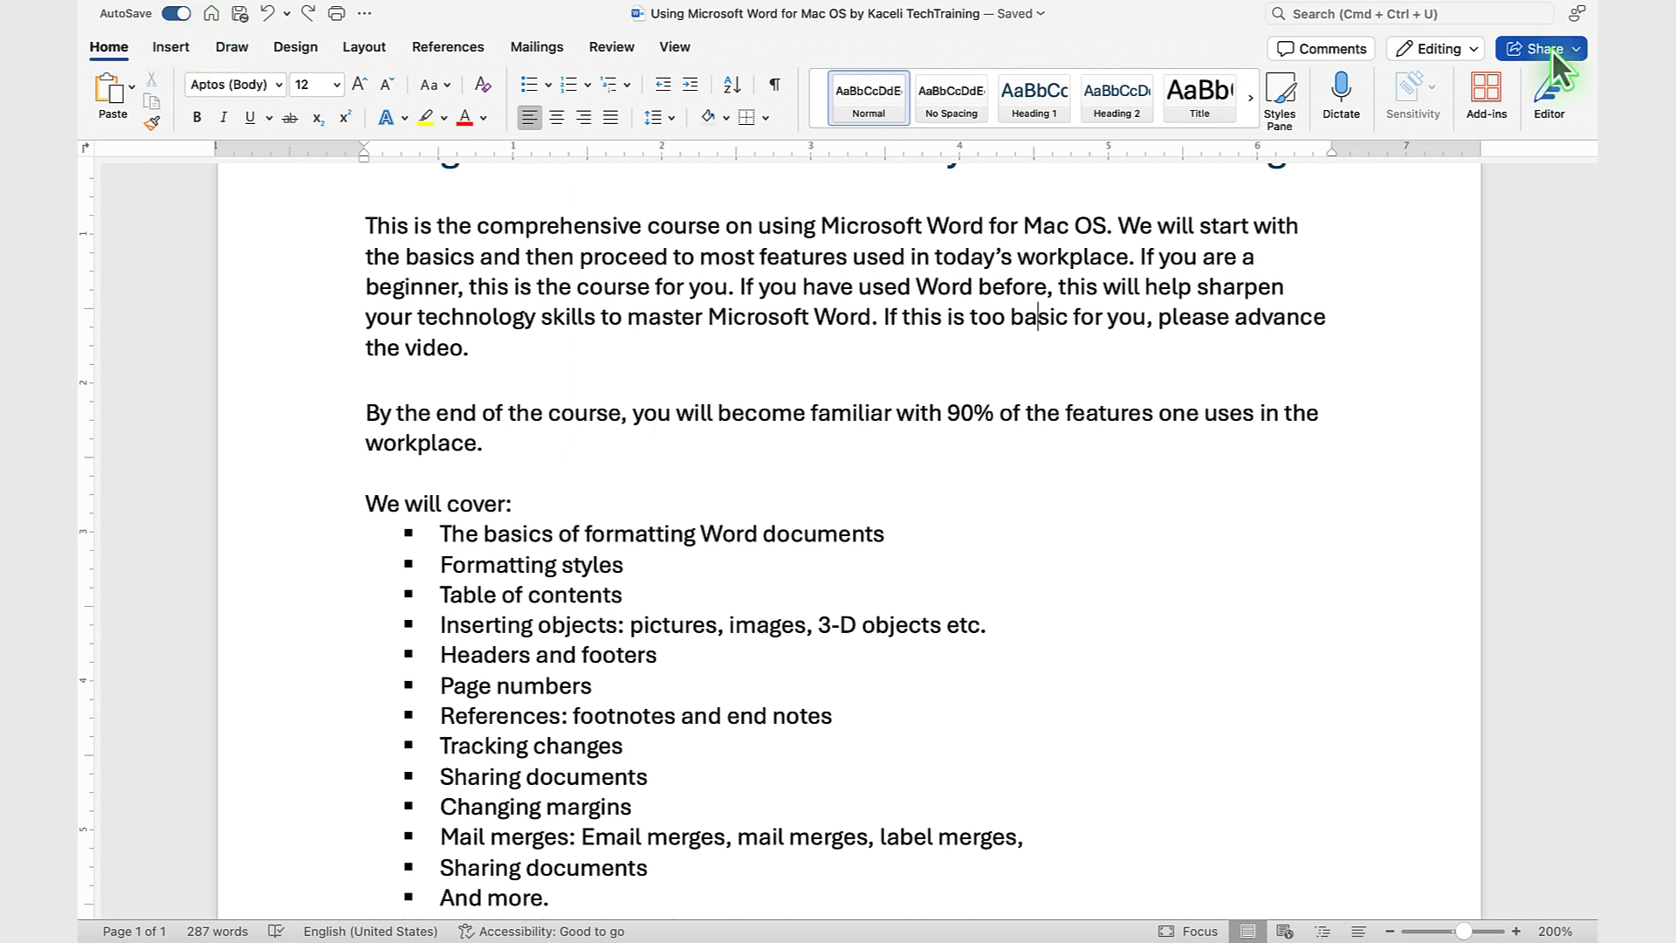
click(1539, 49)
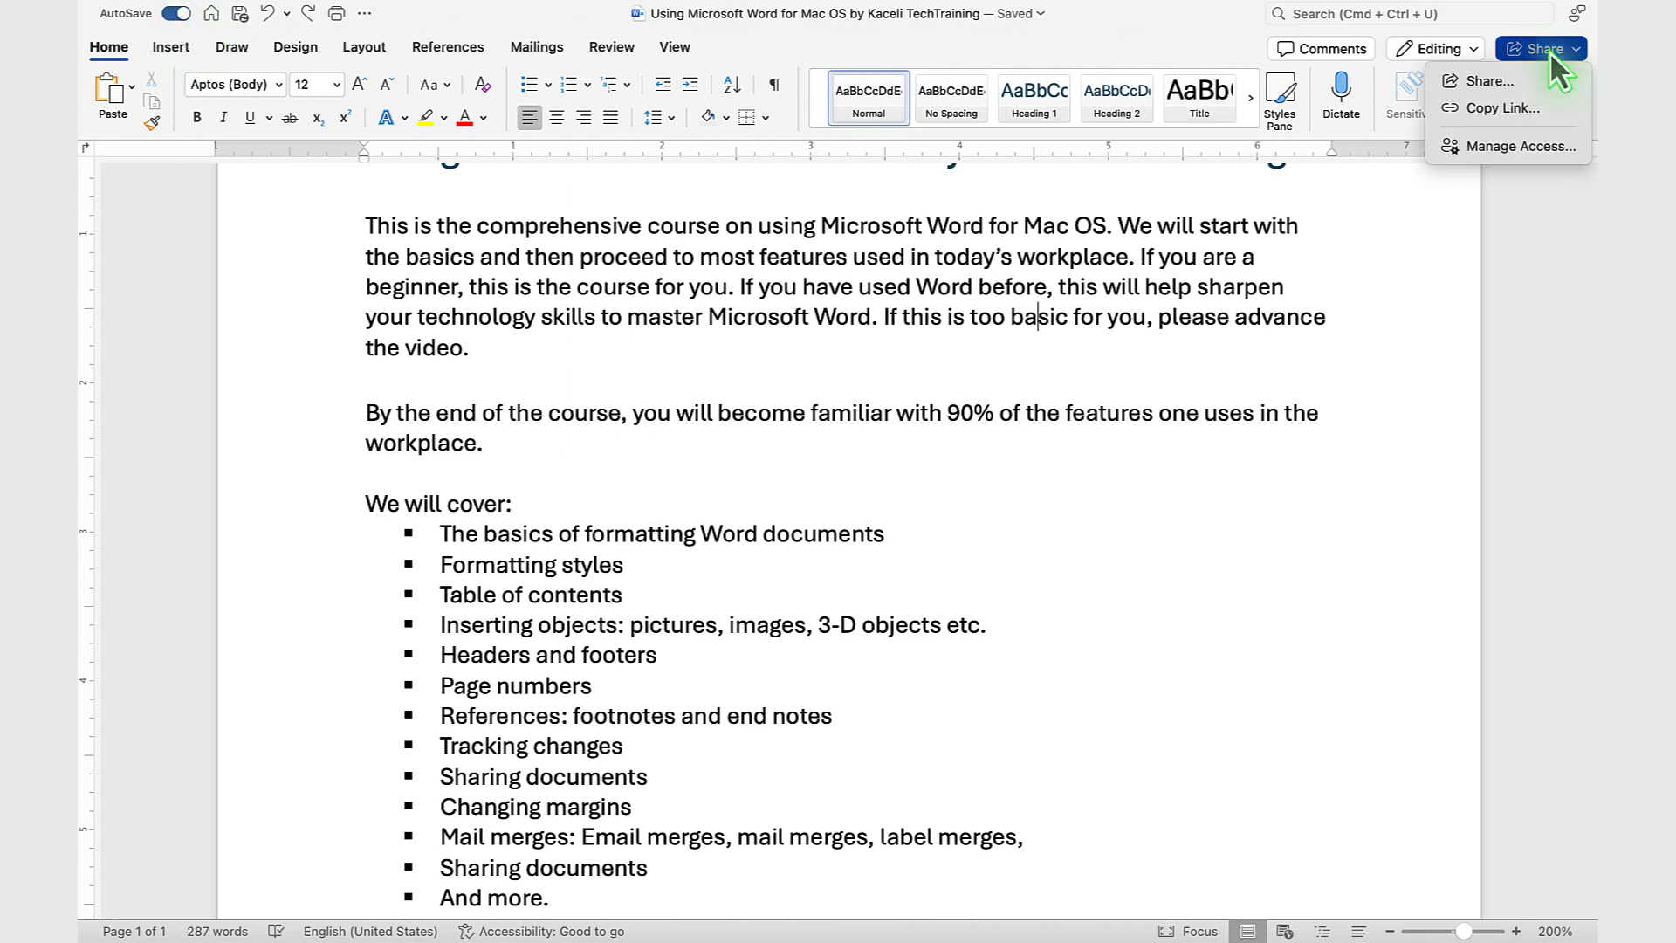
mouse_move(1496, 107)
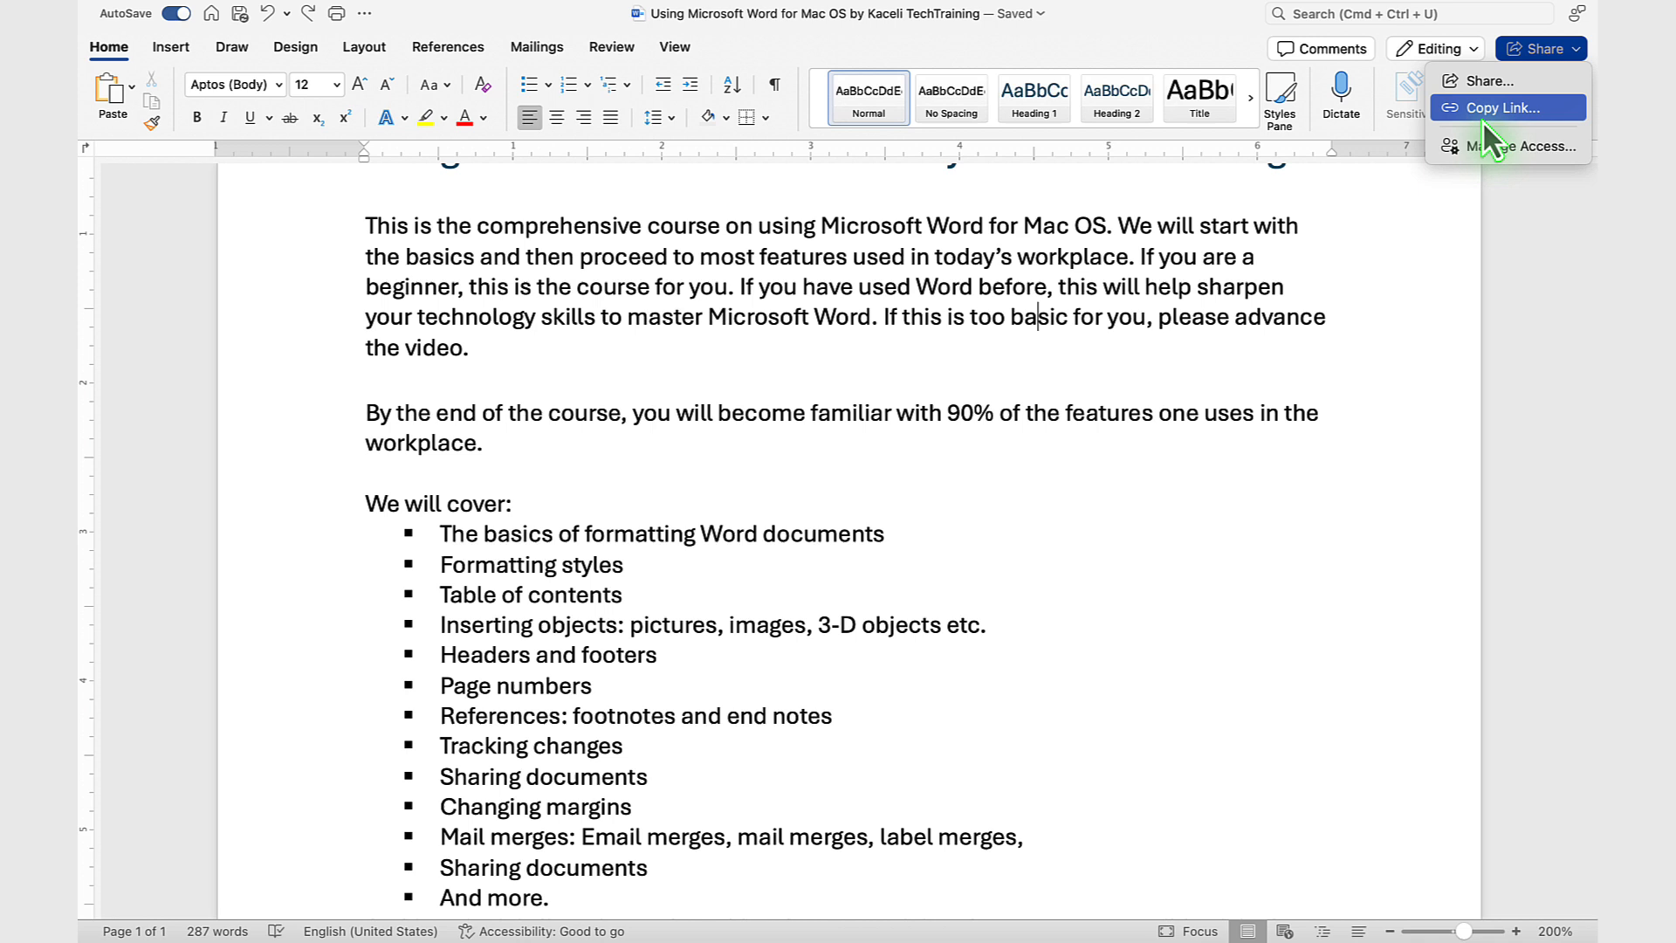
mouse_move(1475, 165)
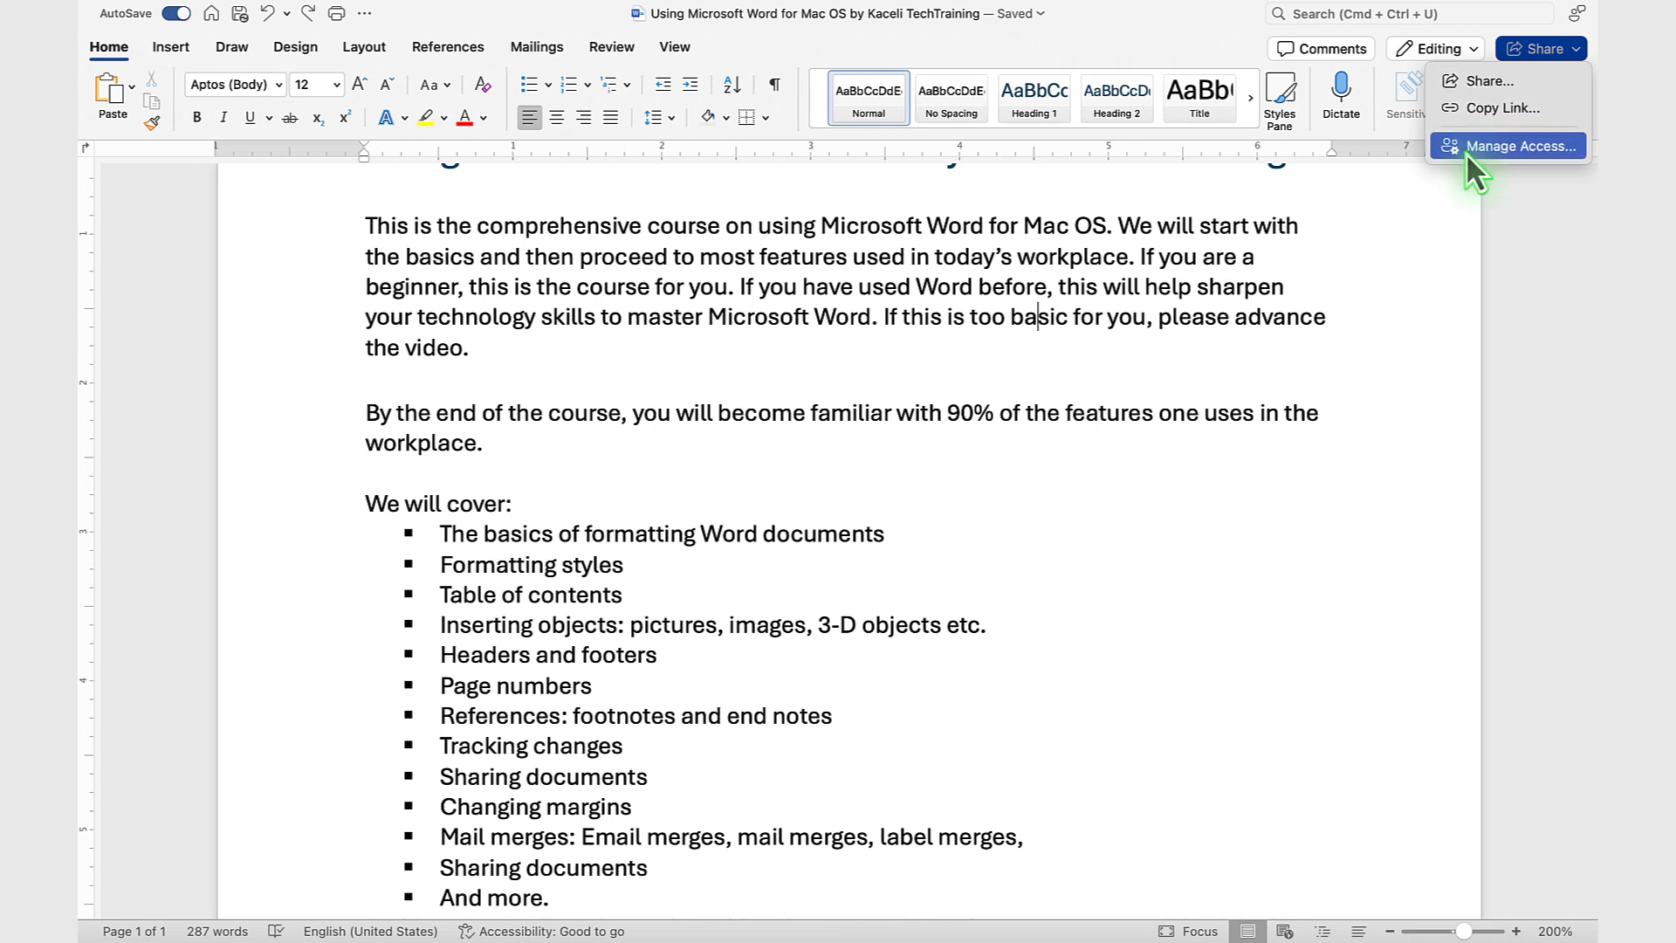
mouse_move(1496, 108)
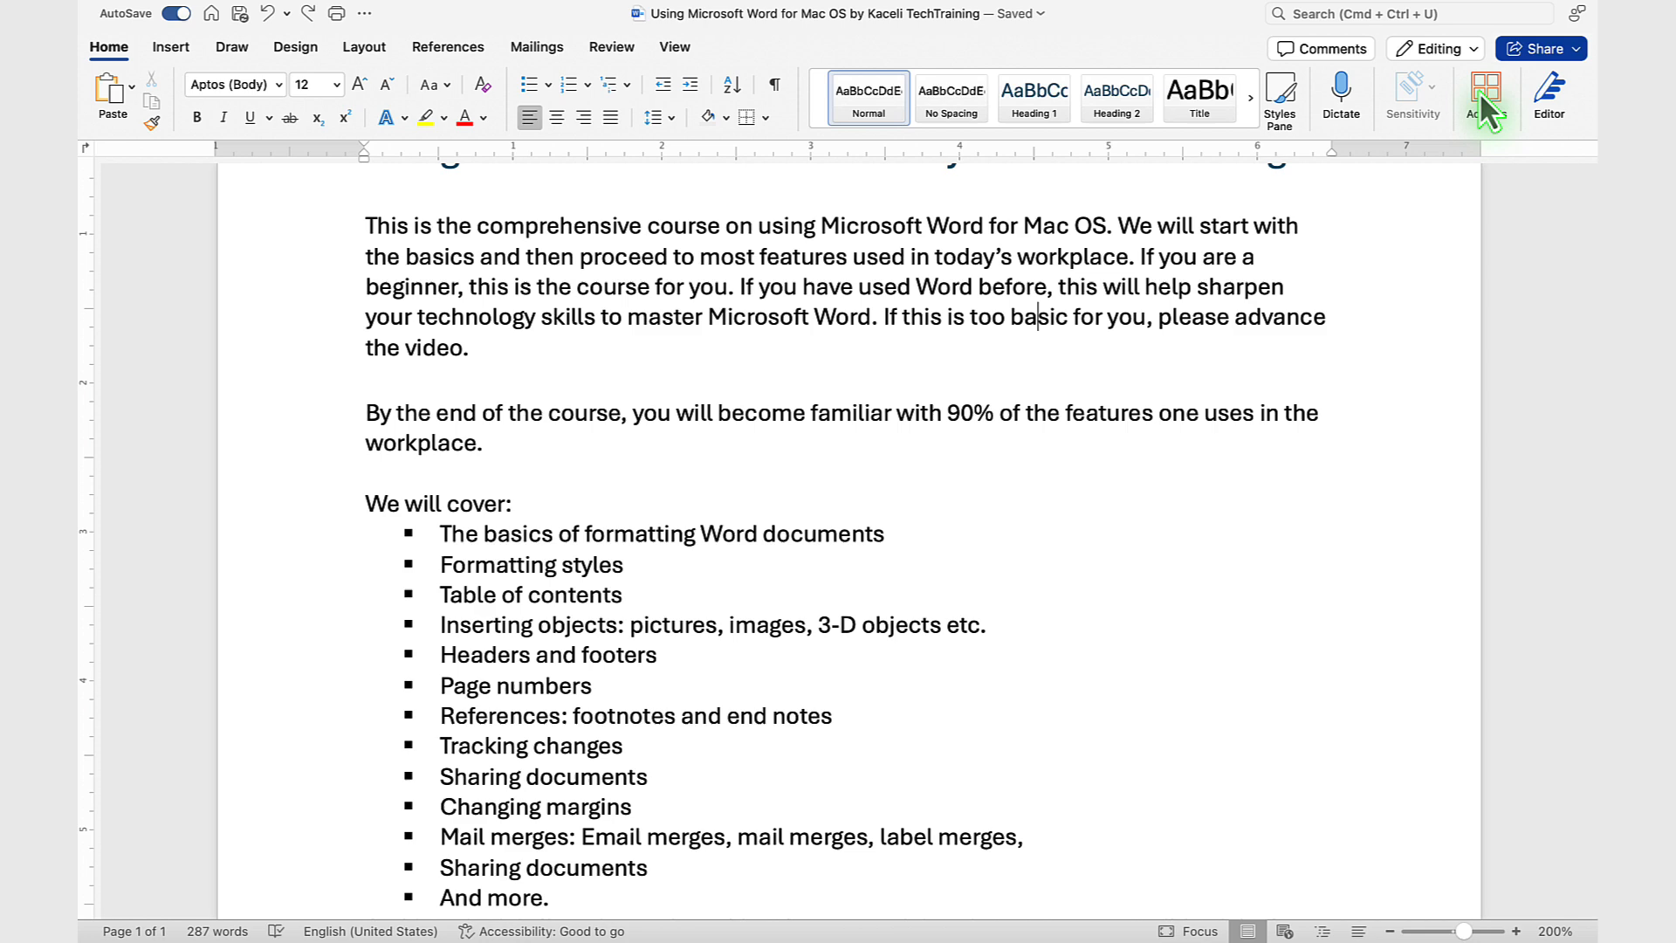
click(1537, 49)
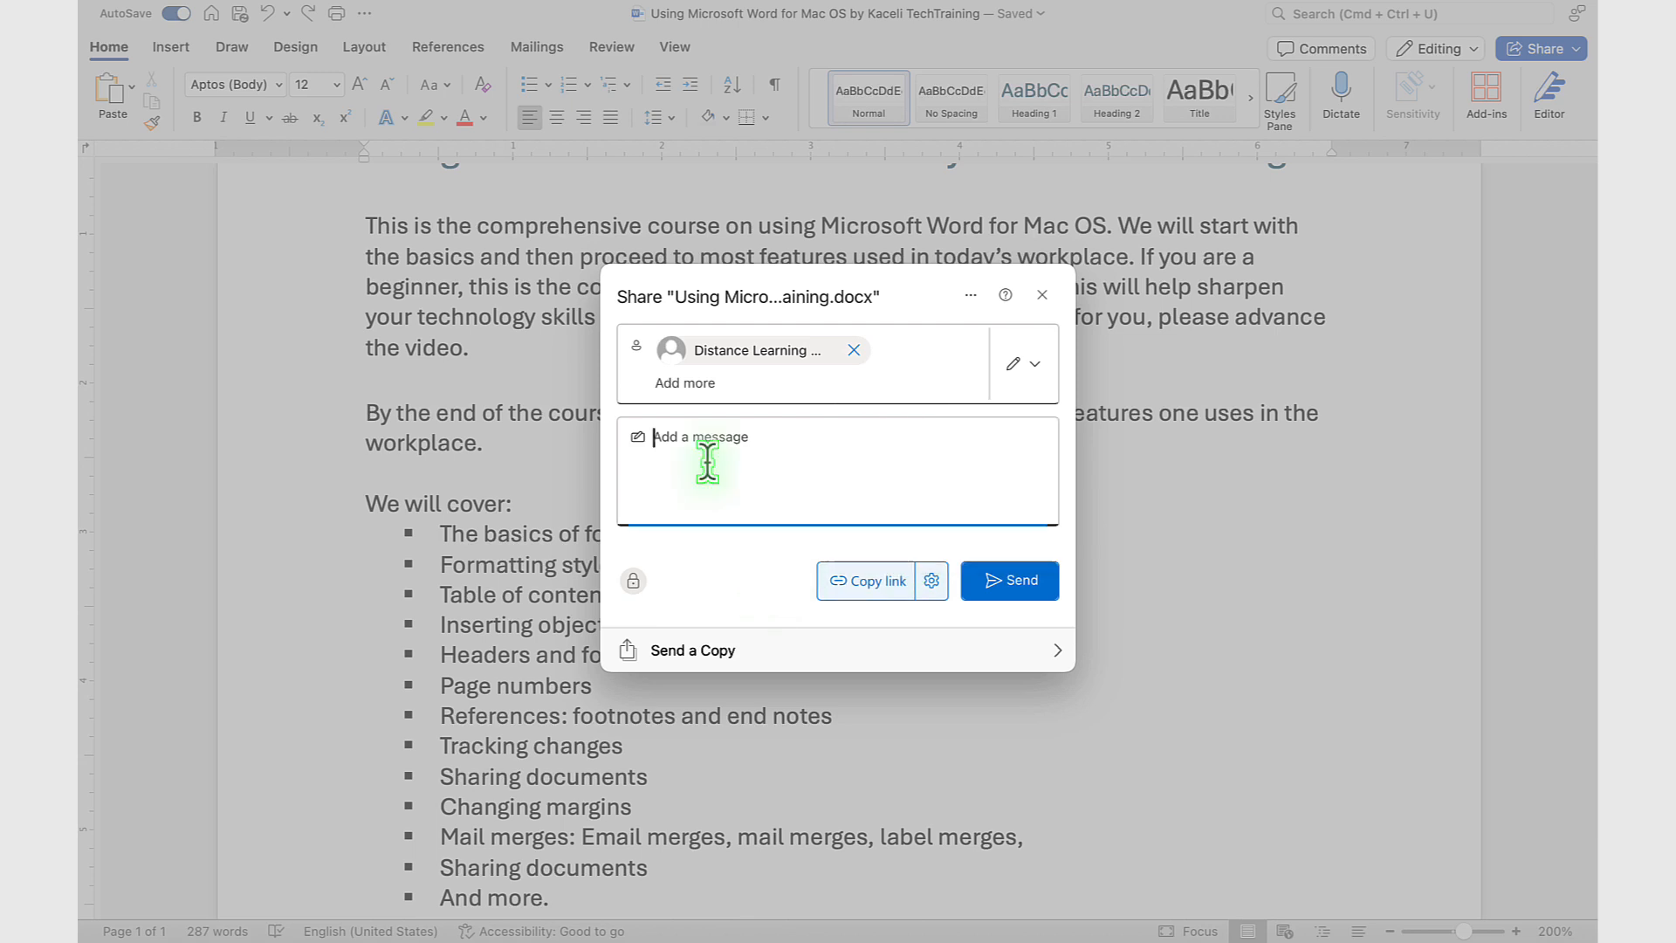
mouse_move(1011, 579)
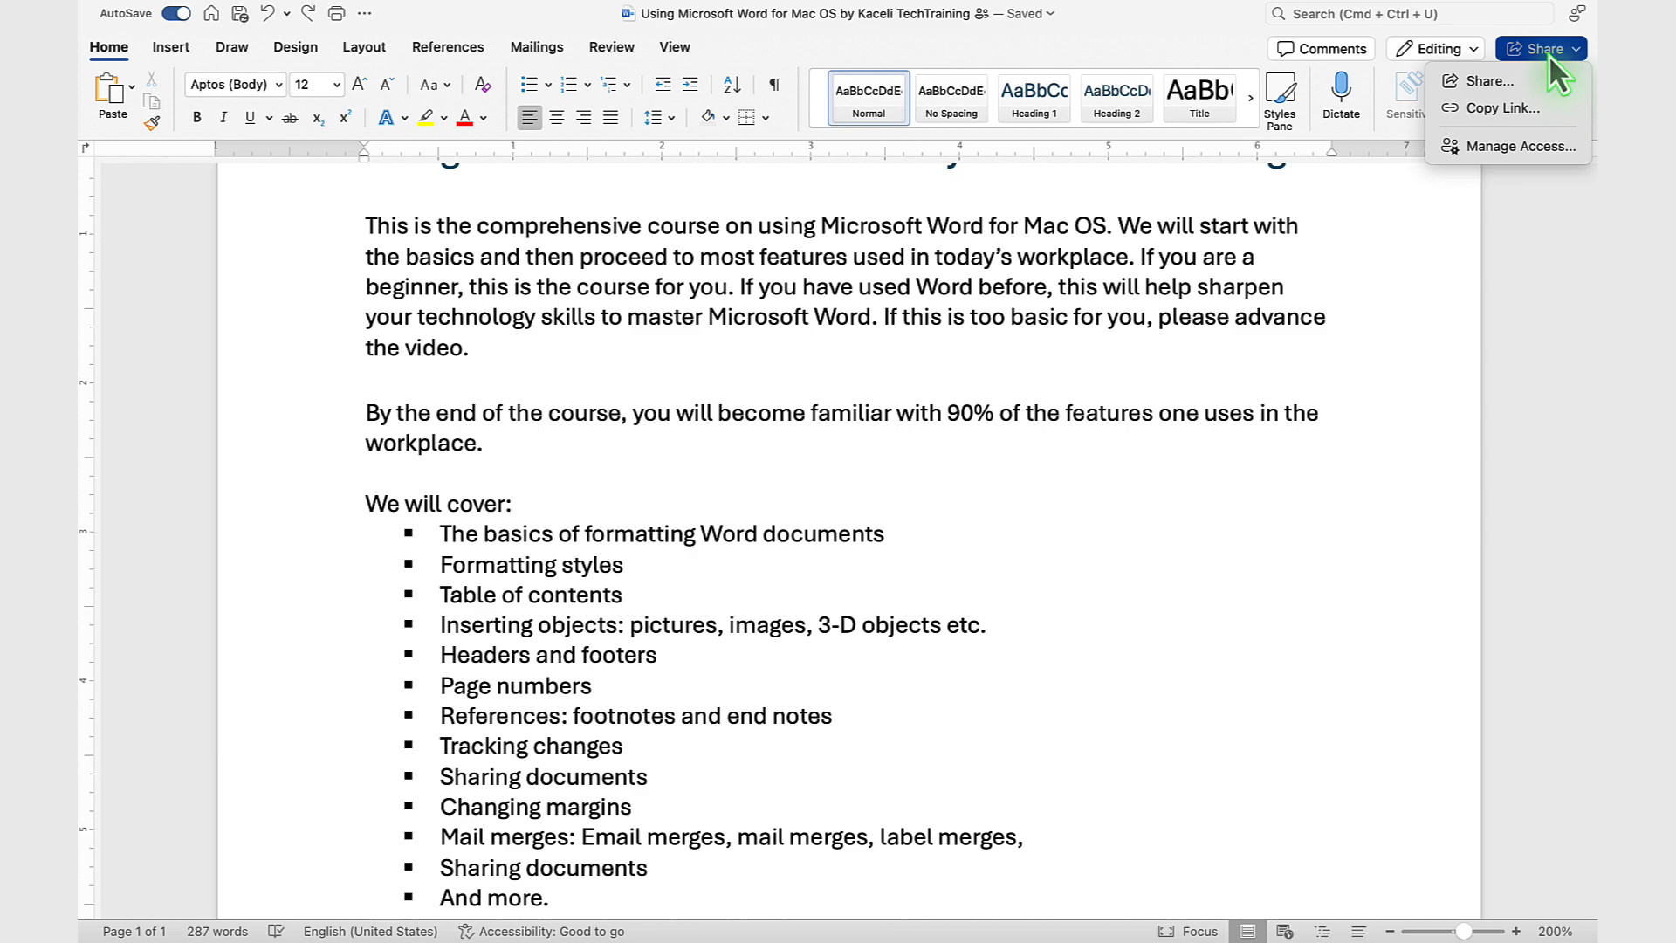
mouse_move(1518, 145)
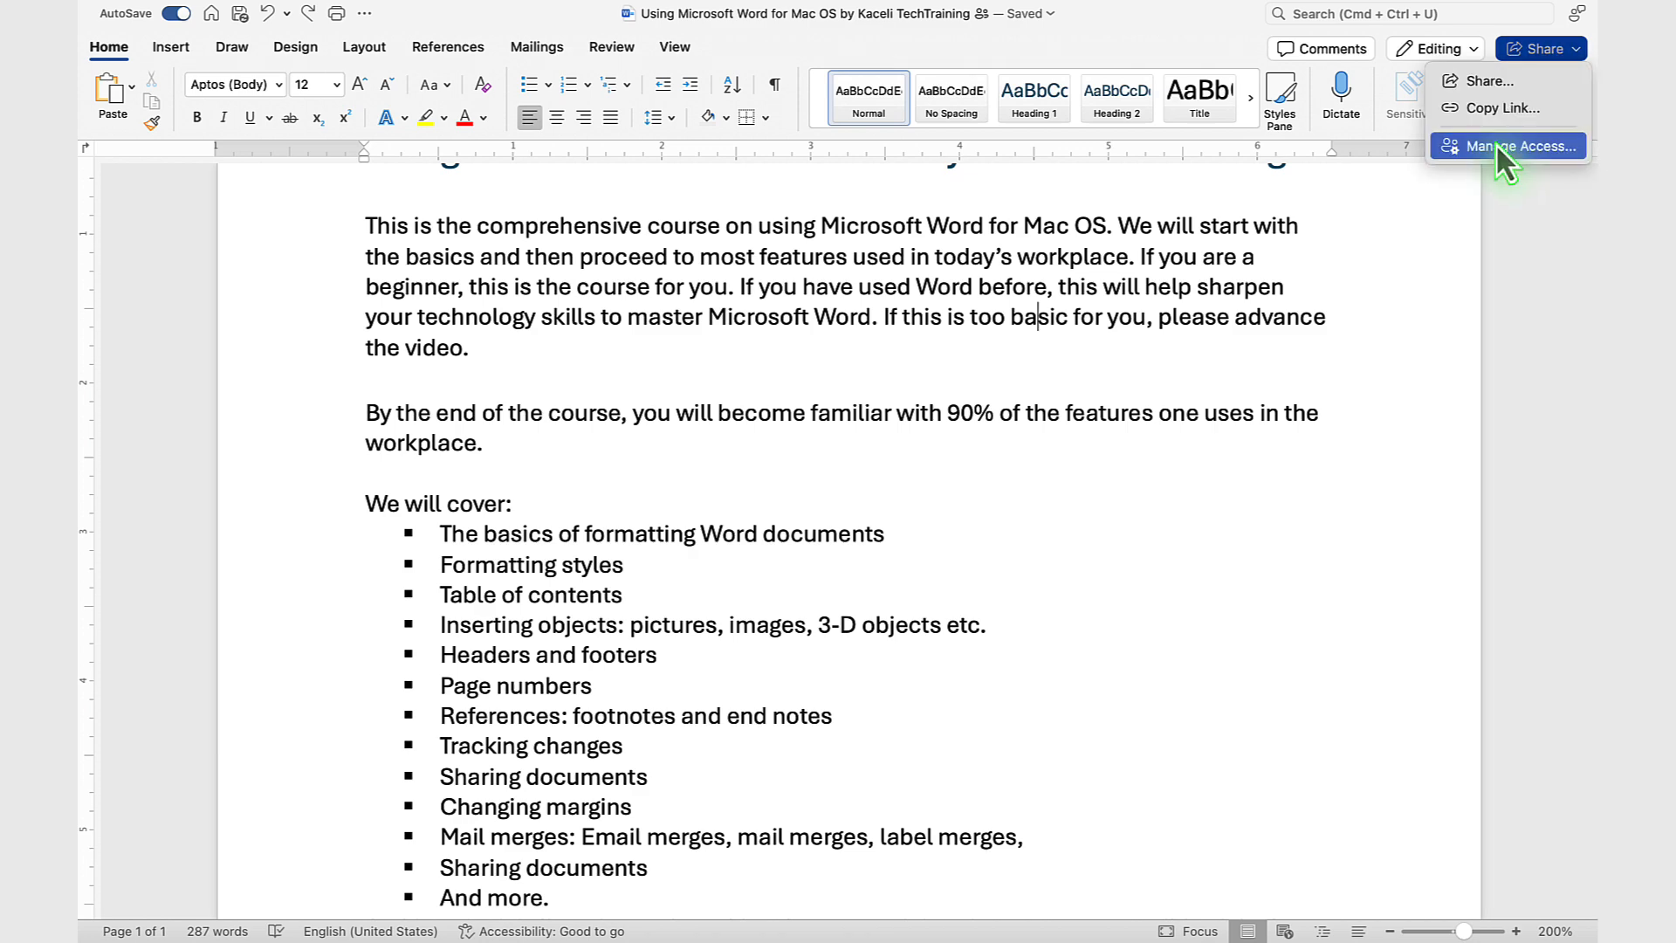
Show Manage Access for the document, listing who it is shared with.
click(1484, 81)
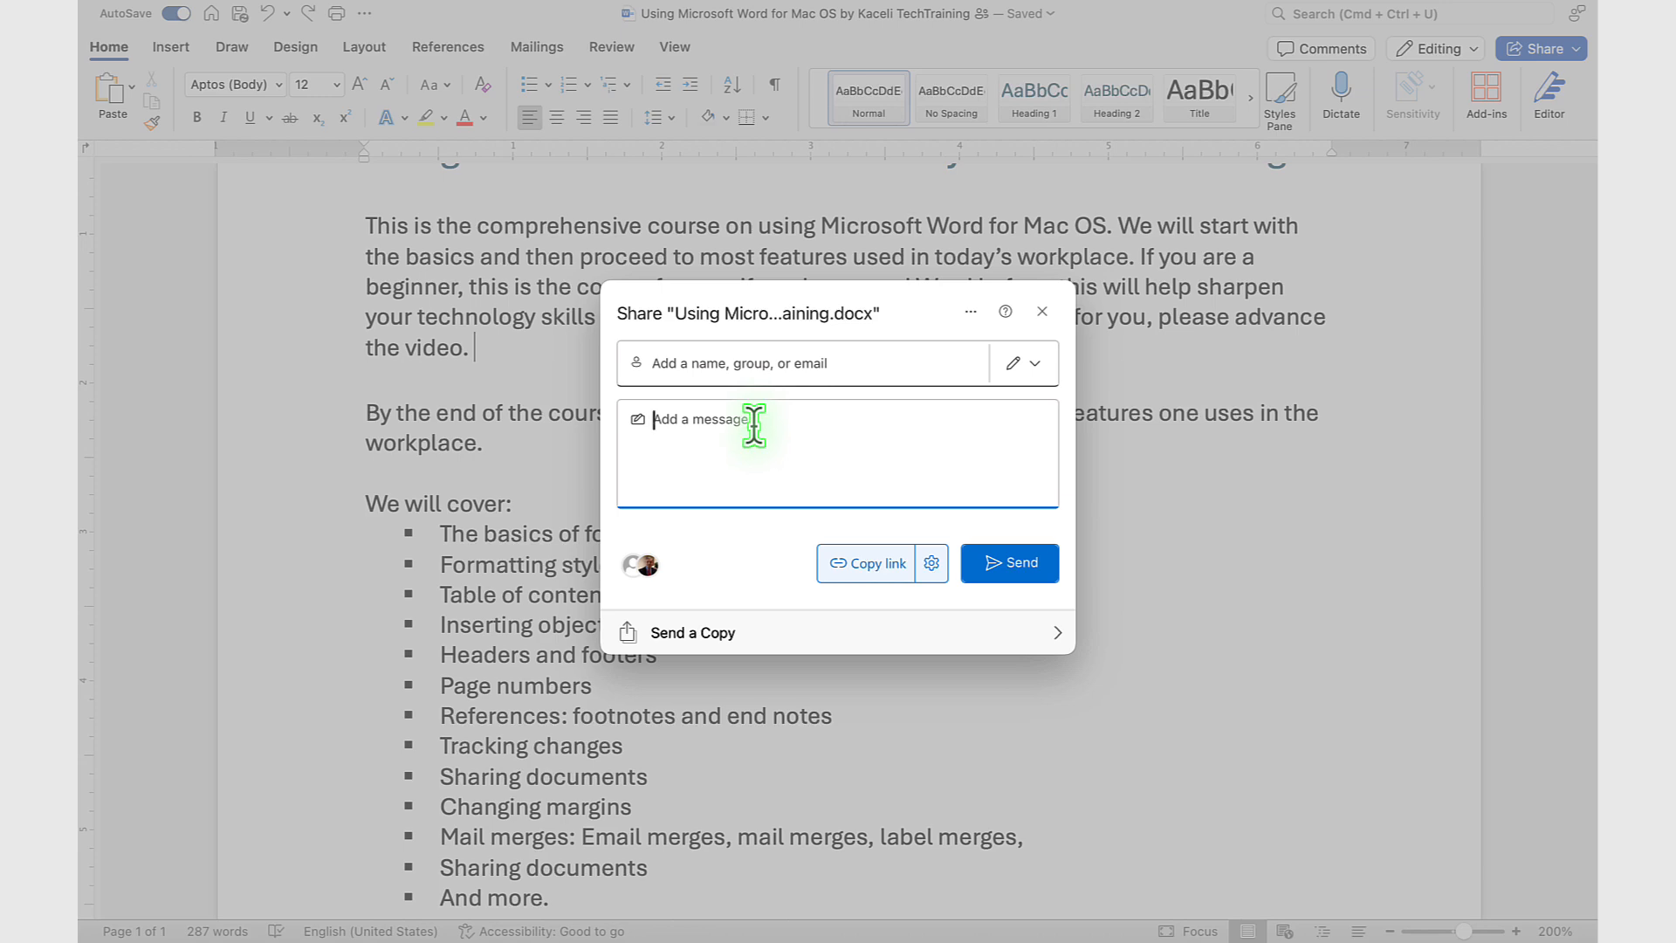
click(1041, 311)
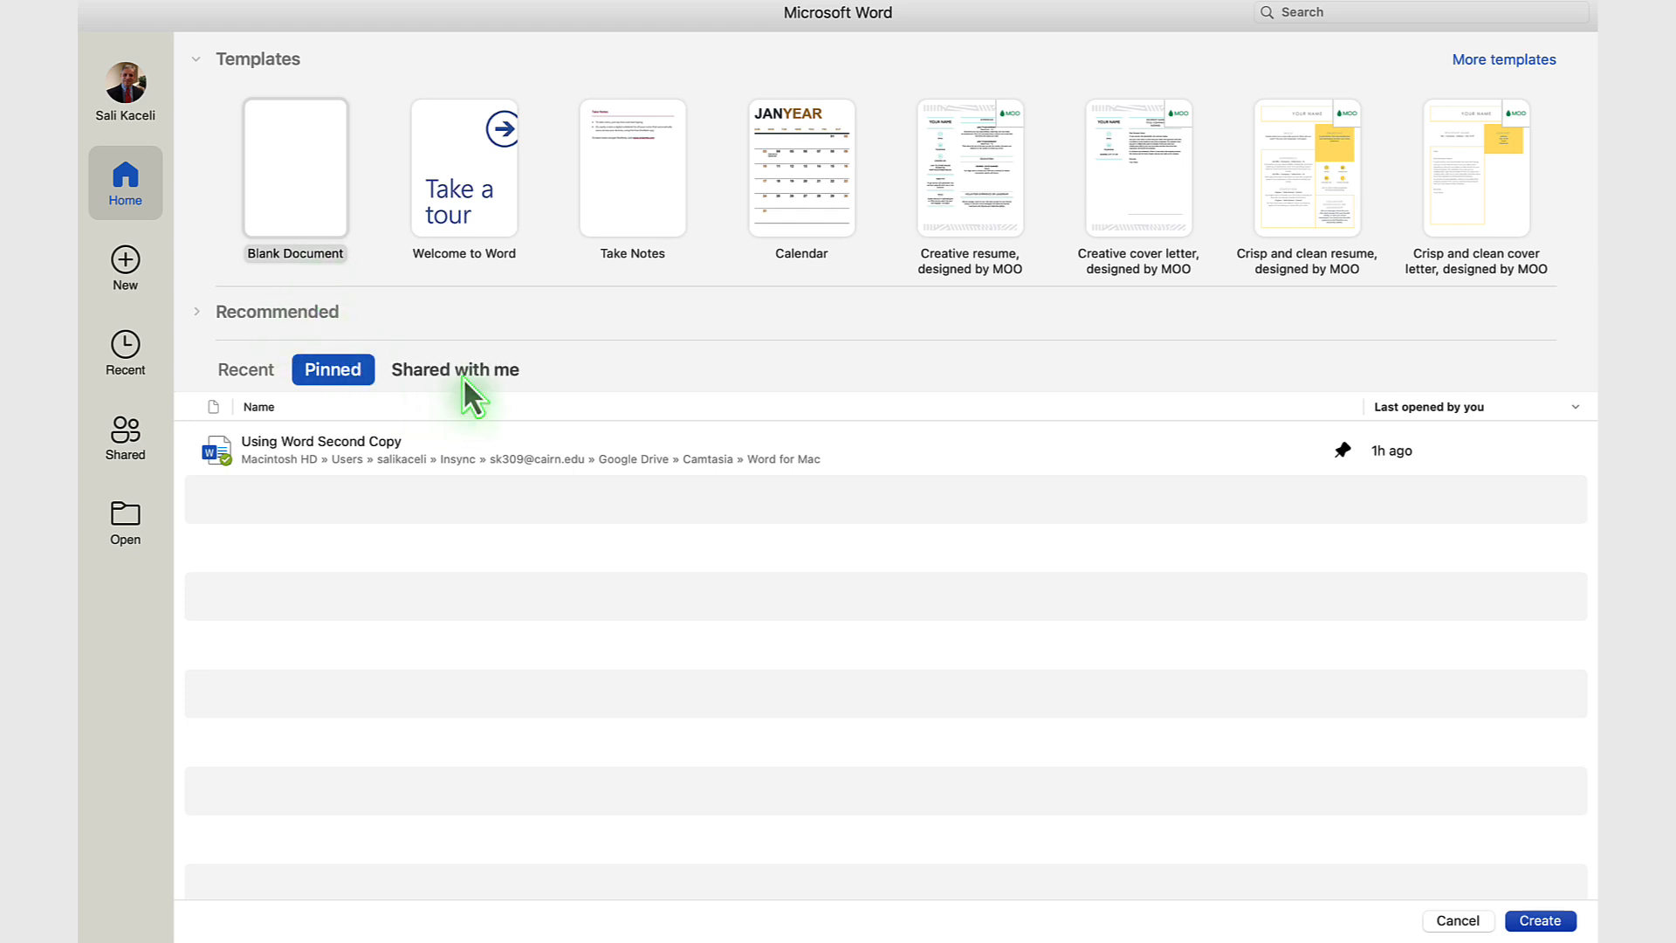
mouse_move(489, 384)
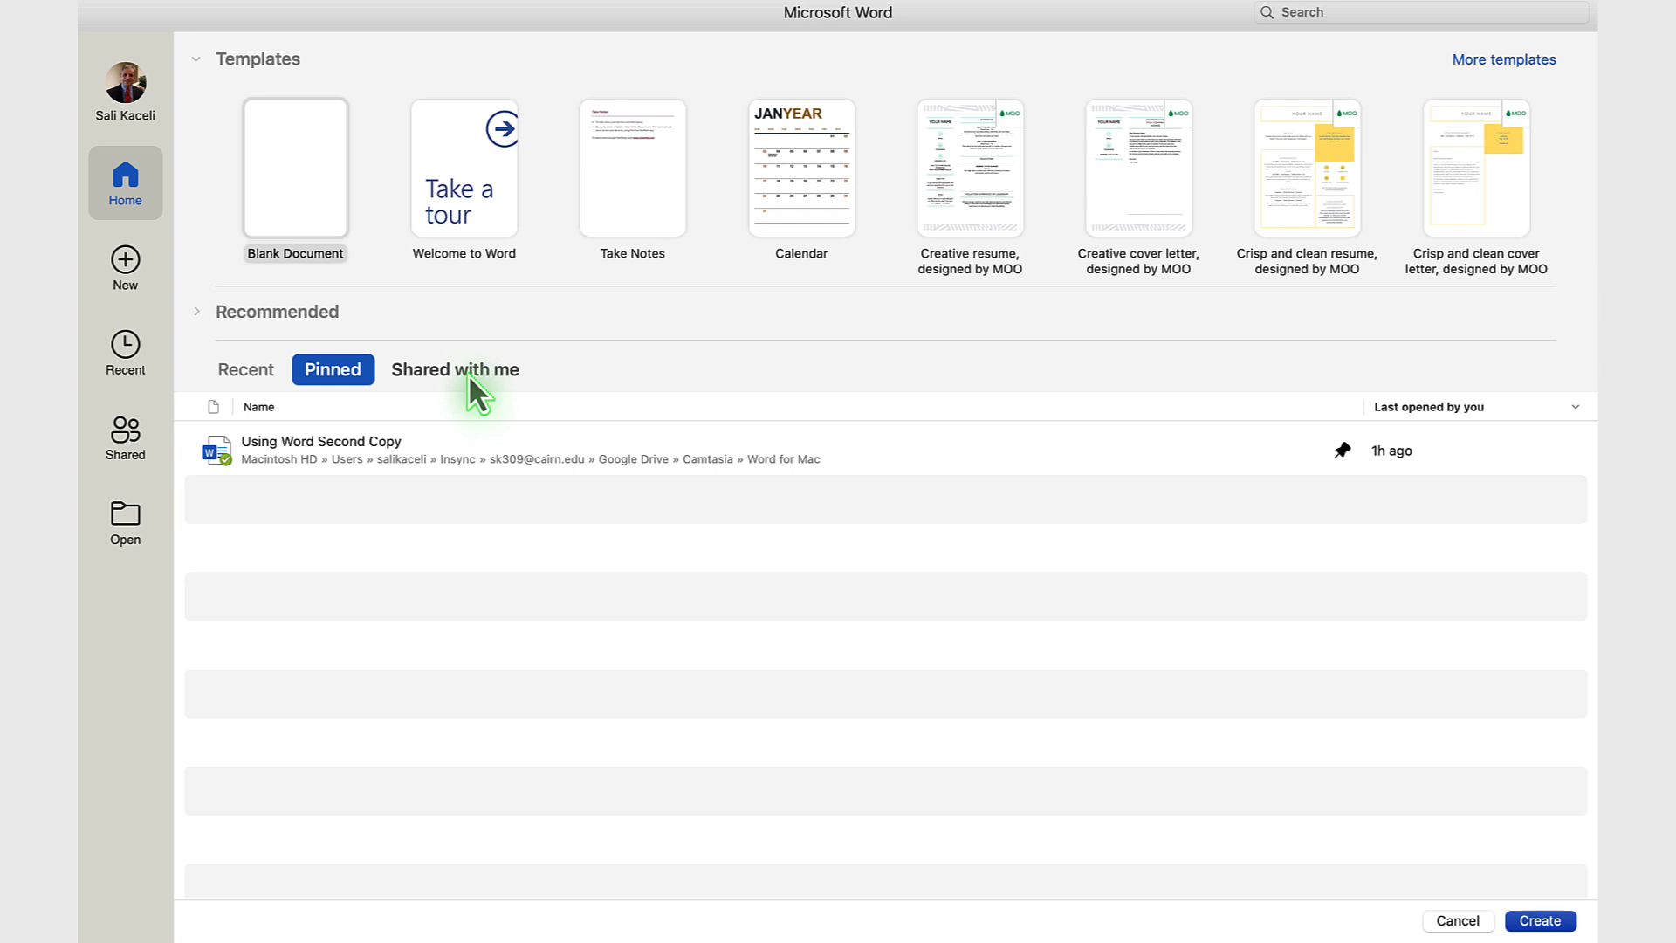
mouse_move(254, 427)
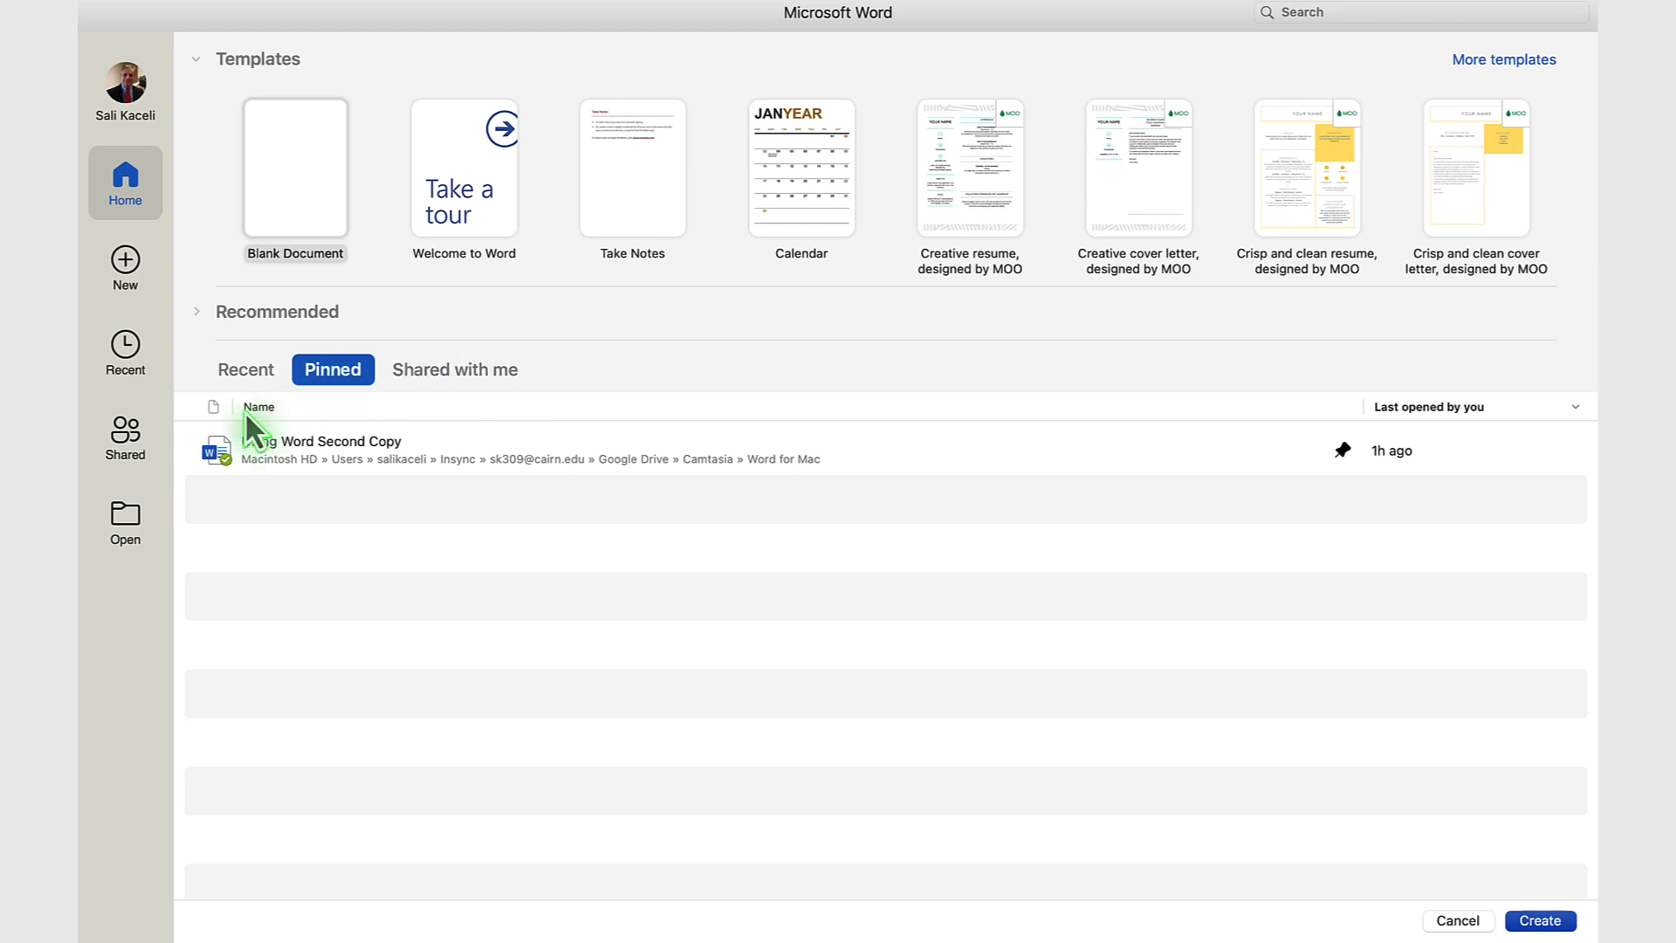
mouse_move(142, 470)
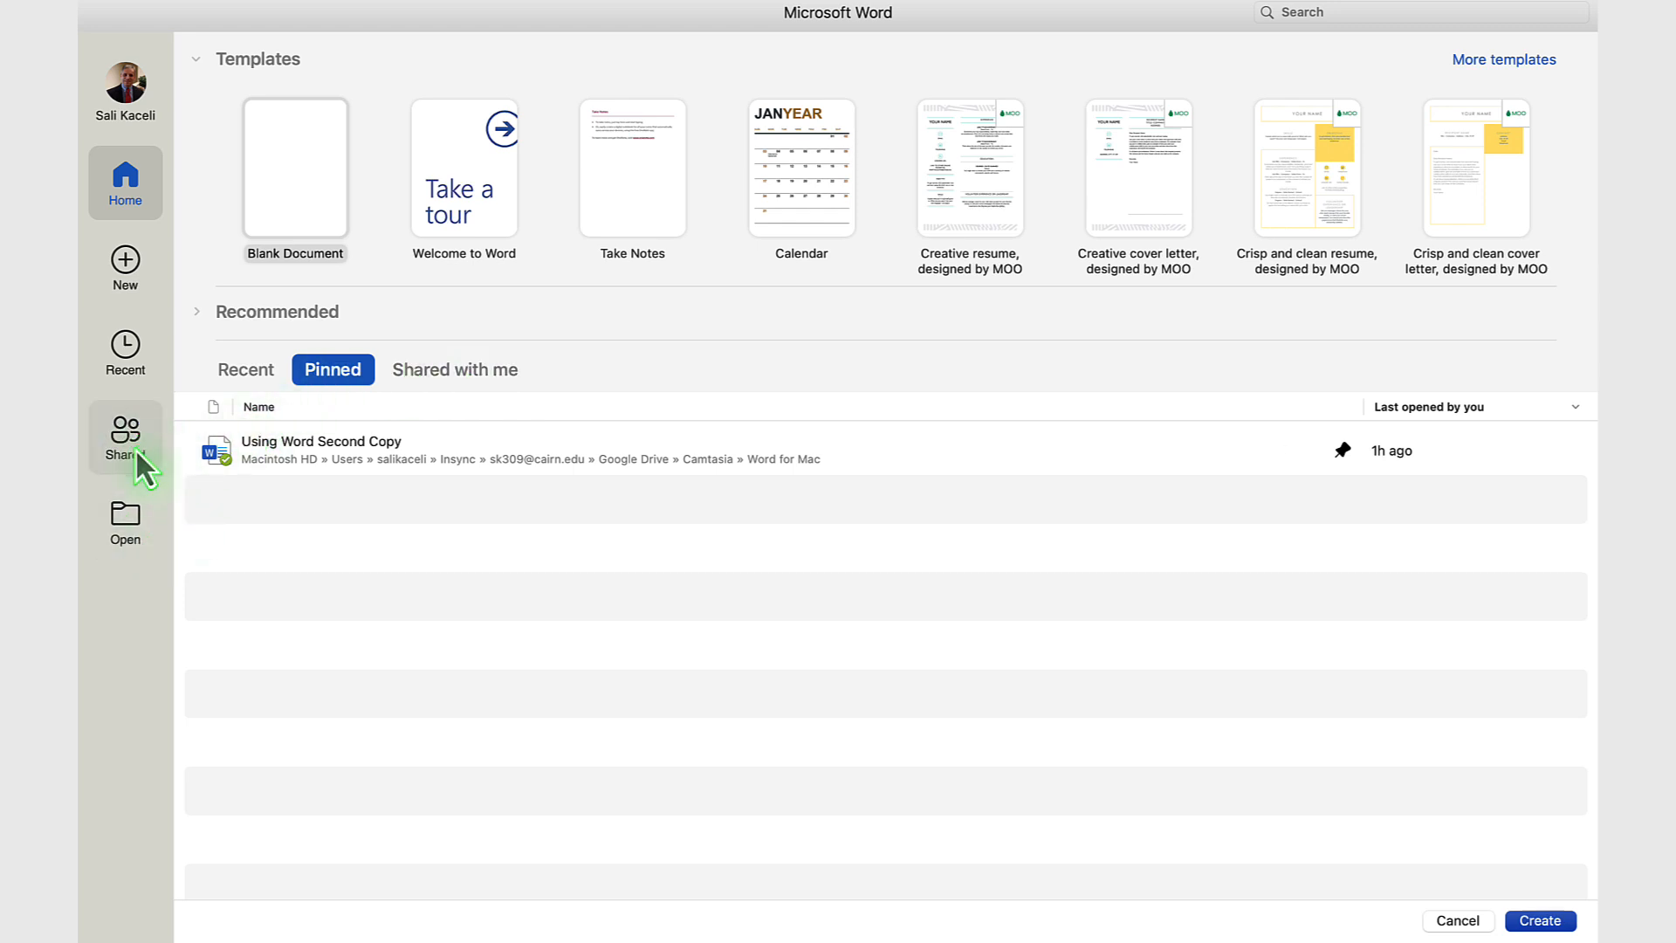